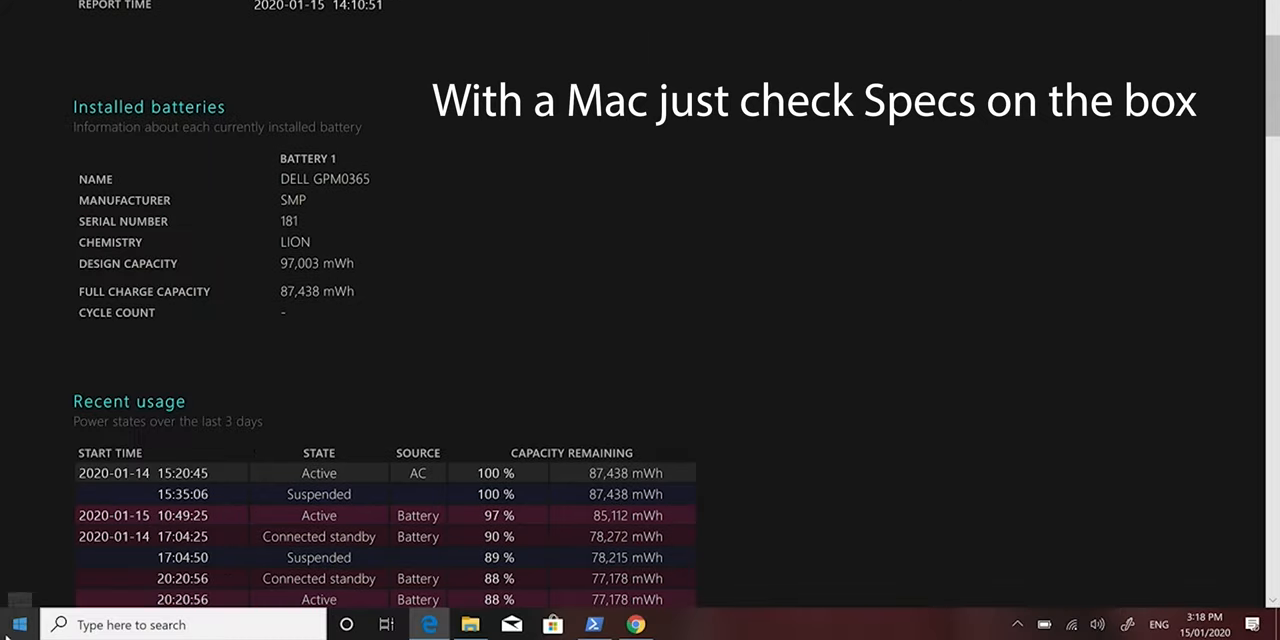
# Open the Start button's system shortcuts menu to reach the About page's device specifications
pyautogui.rightClick(19, 624)
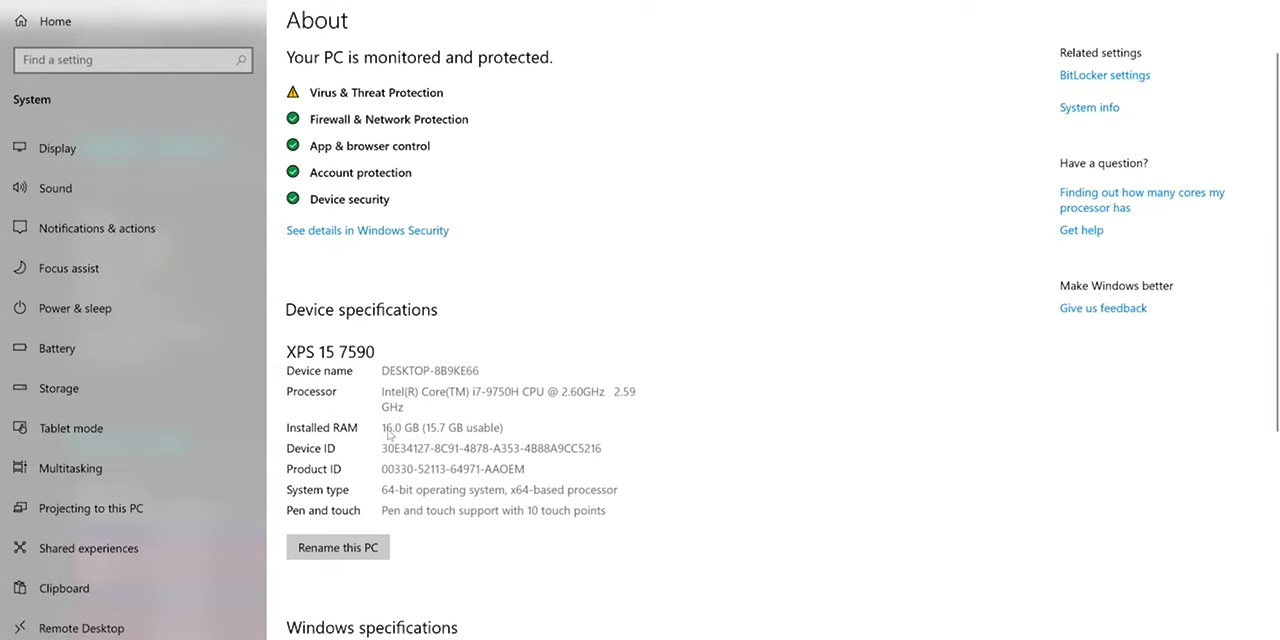
pyautogui.moveTo(482, 397)
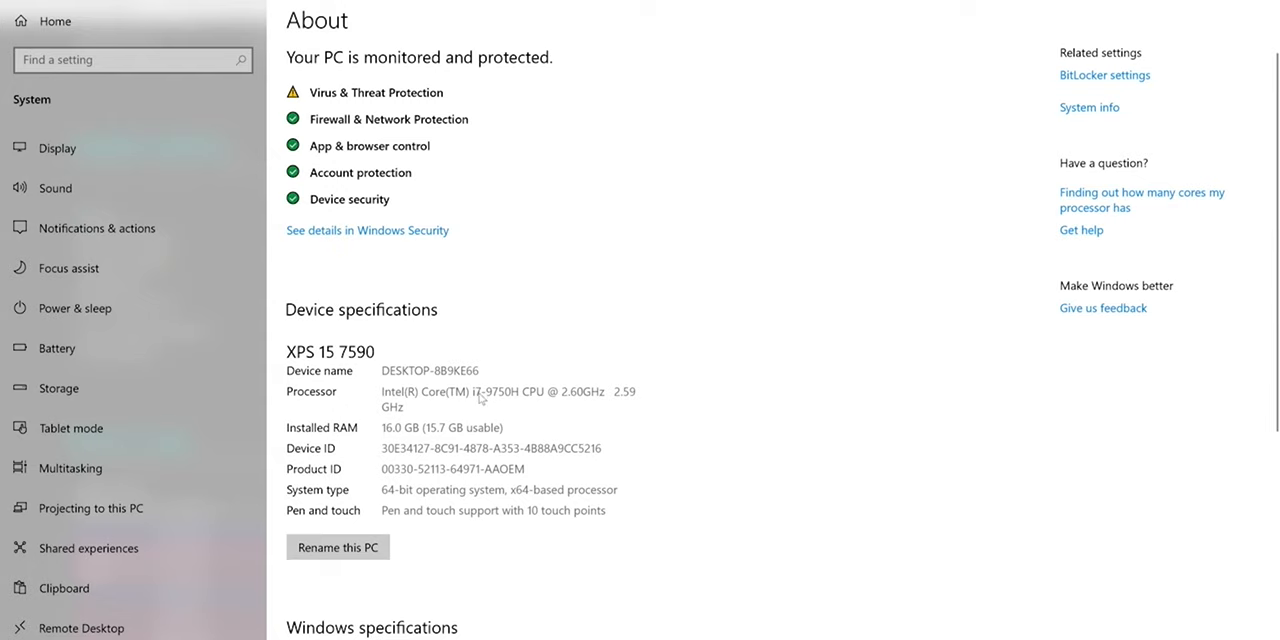
pyautogui.moveTo(524, 400)
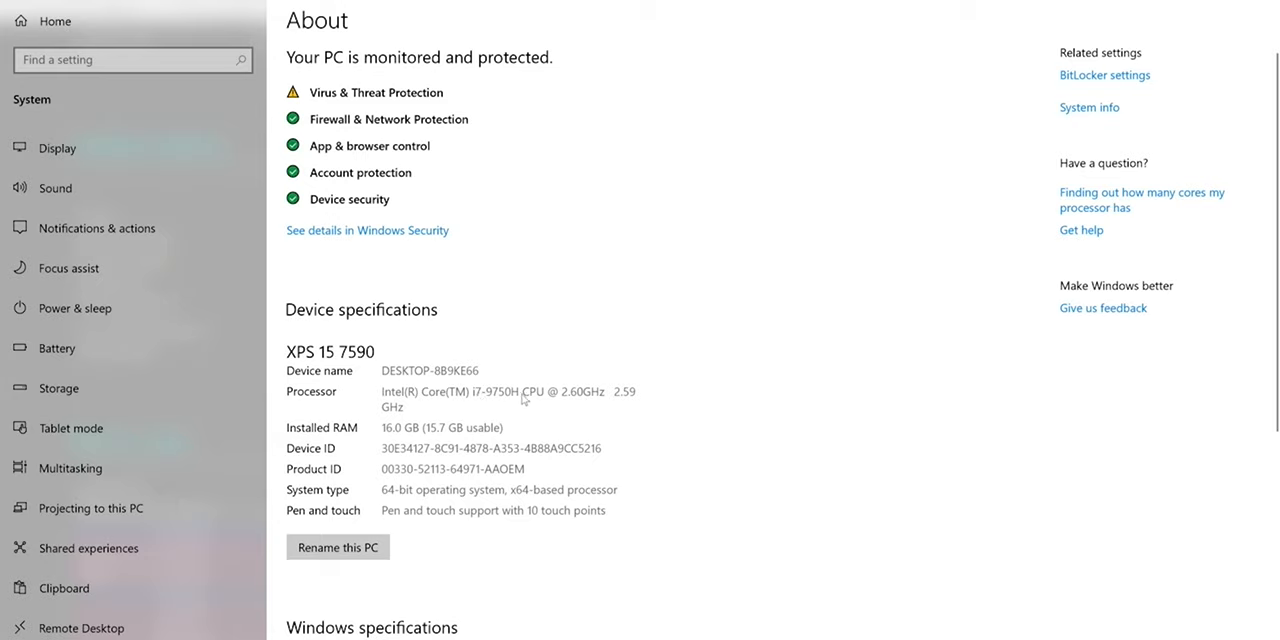
pyautogui.moveTo(602, 462)
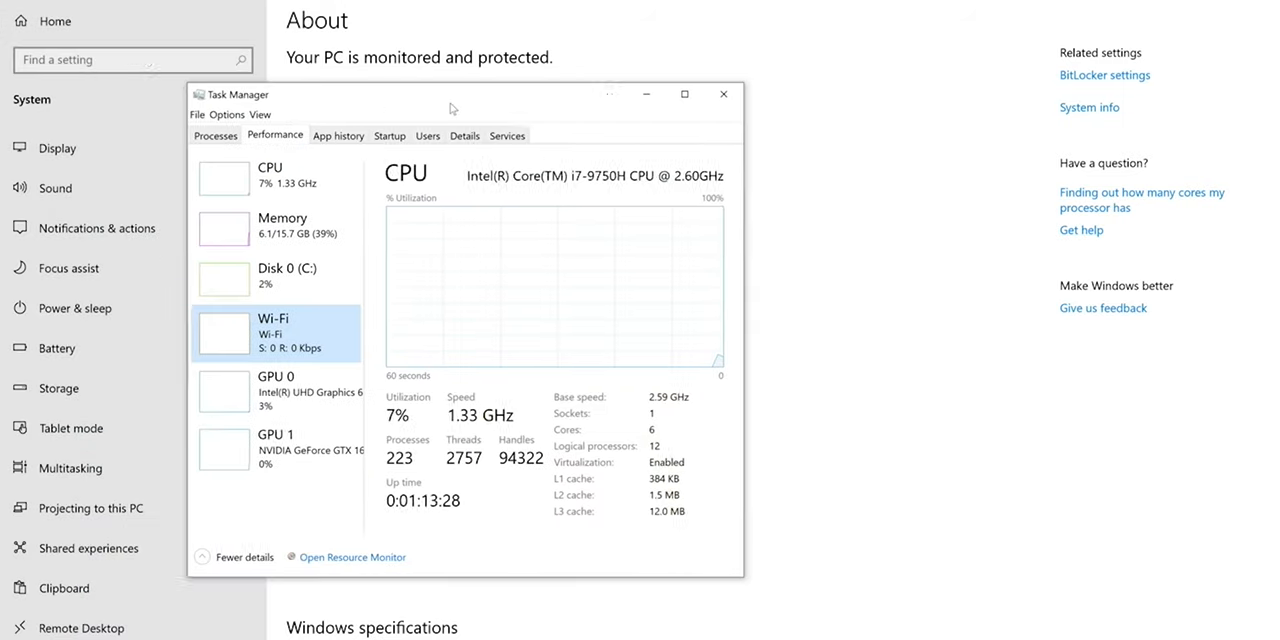
# Raise the Task Manager window and view Intel UHD Graphics 630 and NVIDIA GeForce GTX 1650 details
pyautogui.moveTo(451, 107); pyautogui.dragTo(666, 9)
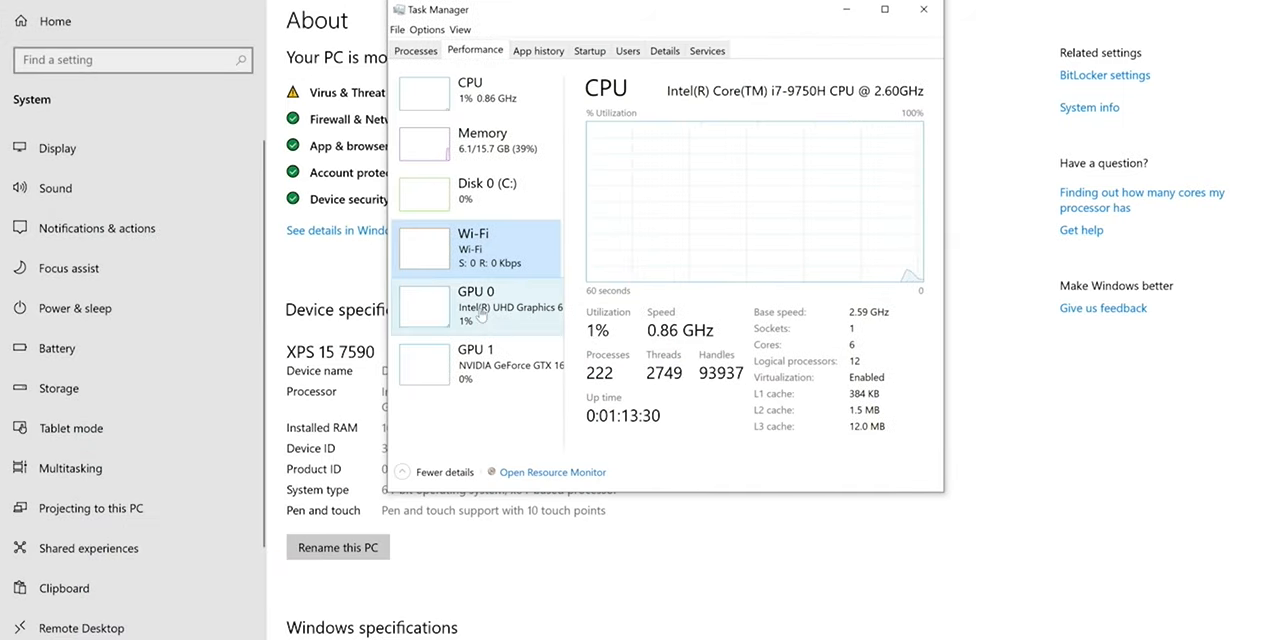
pyautogui.click(478, 305)
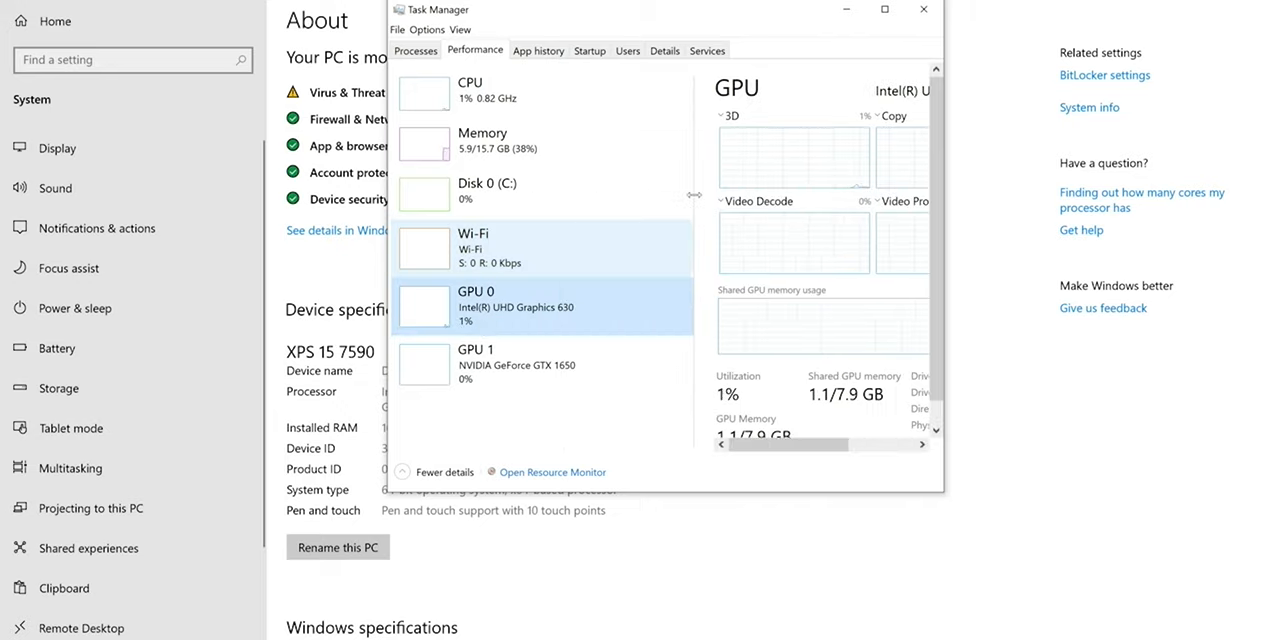
pyautogui.click(535, 364)
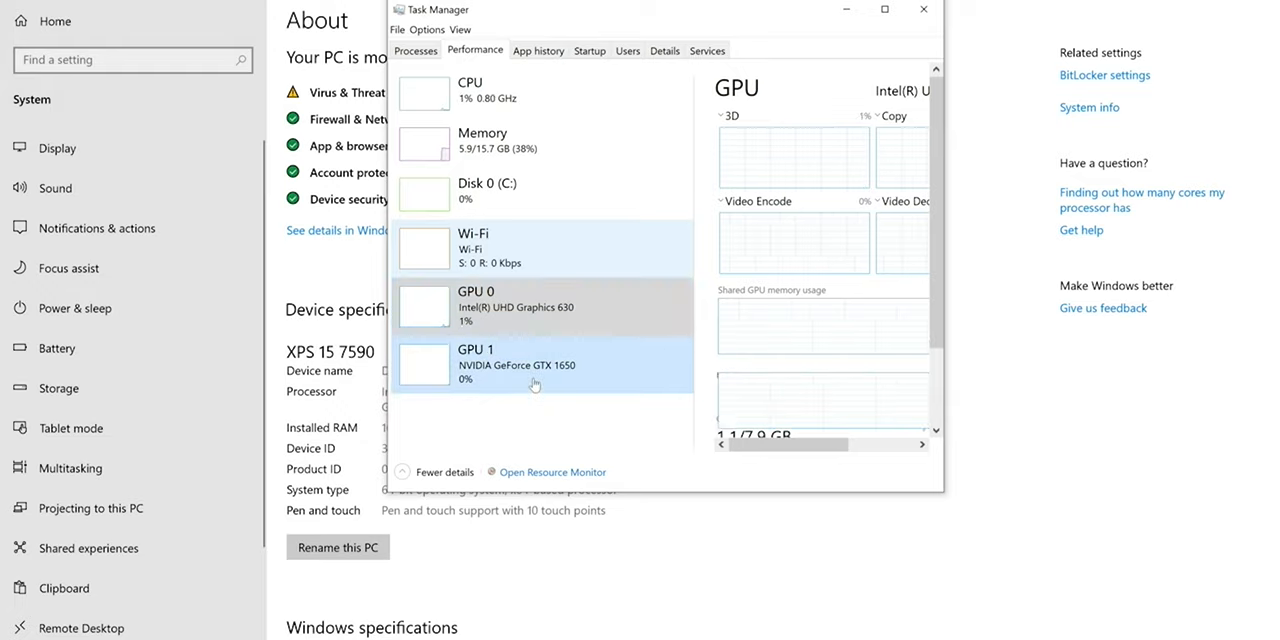
pyautogui.click(543, 307)
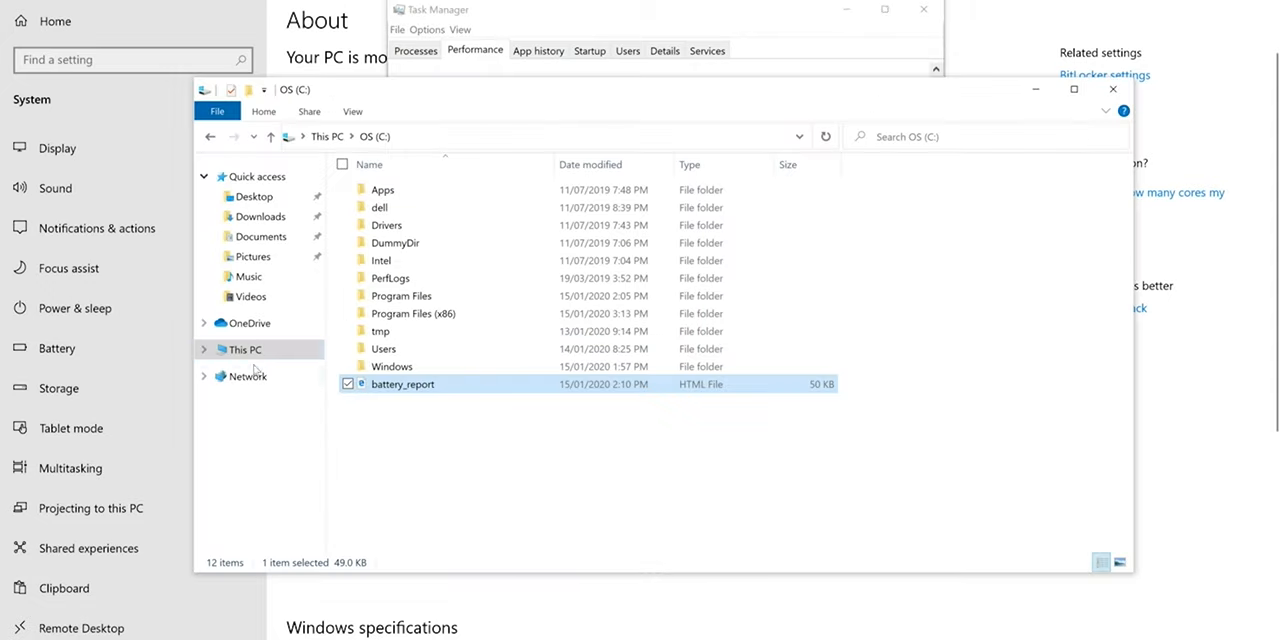
# Check This PC for the OS (C:) drive: 403 GB free of 459 GB
pyautogui.click(243, 348)
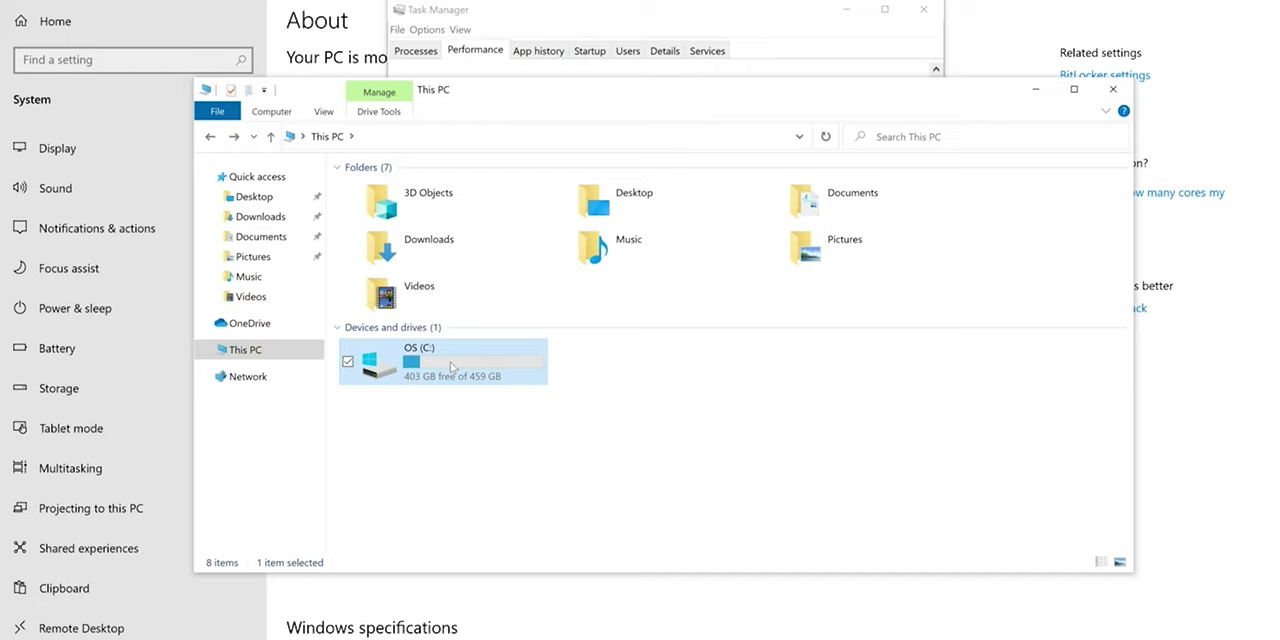
pyautogui.click(475, 49)
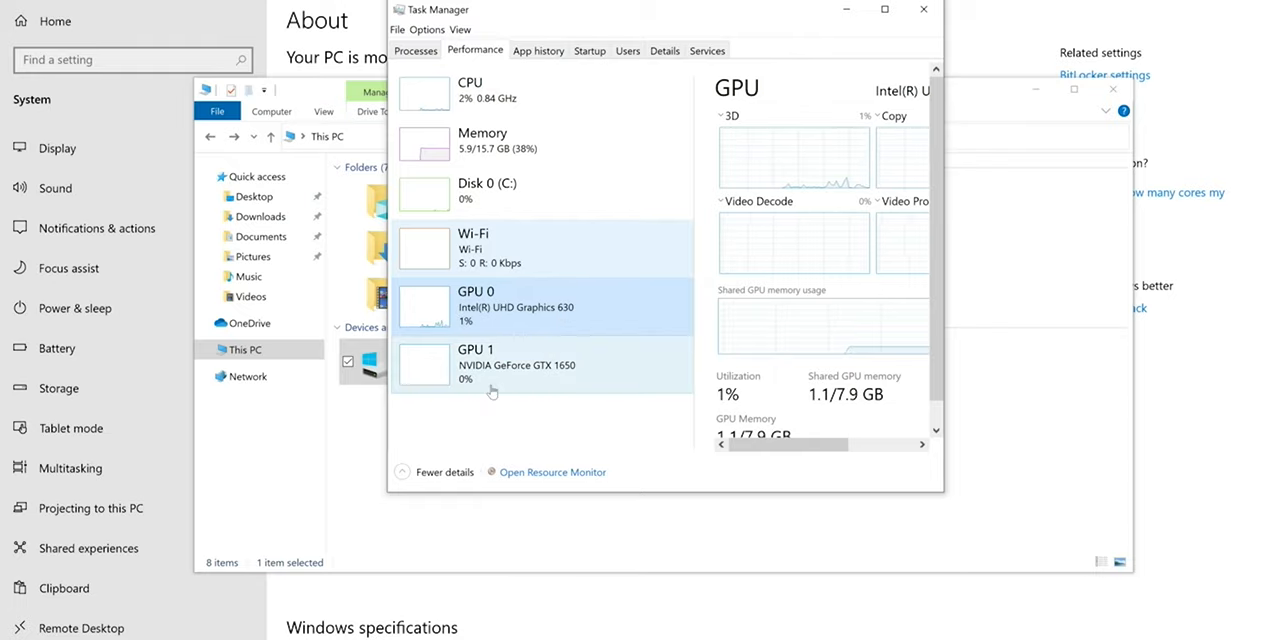
# Bring Task Manager to the front to show Intel UHD Graphics 630 at 2% utilization
pyautogui.click(542, 306)
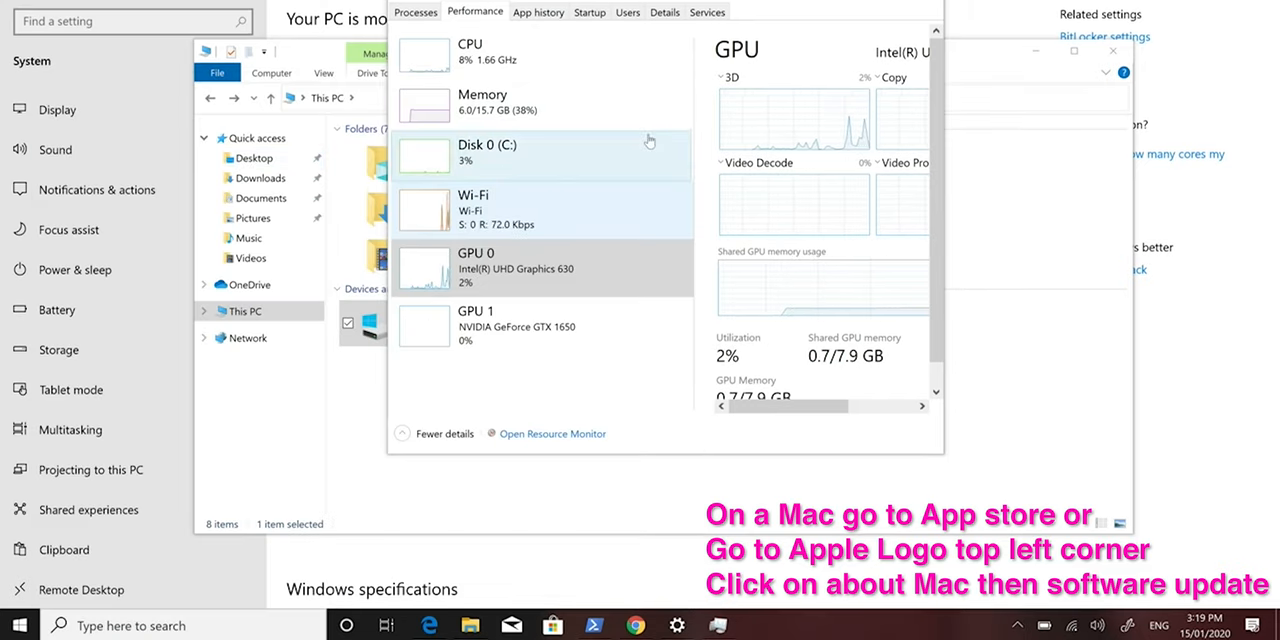
pyautogui.moveTo(640, 190)
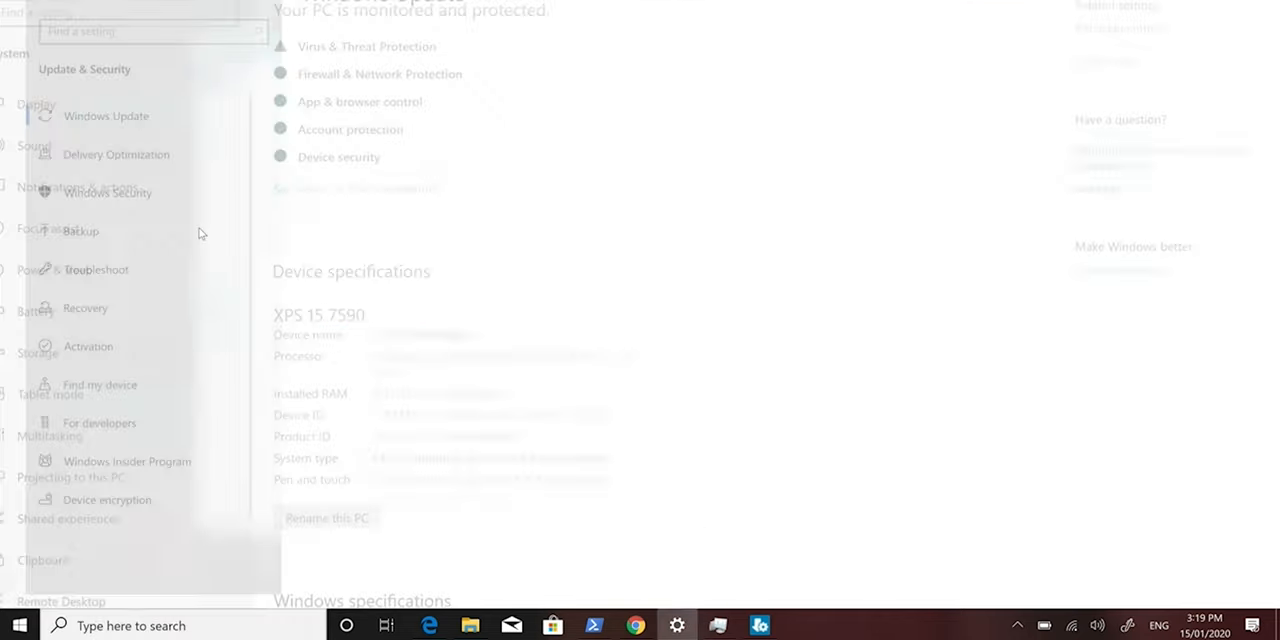
# Choose Windows Update under Update & Security to check for updates
pyautogui.click(83, 109)
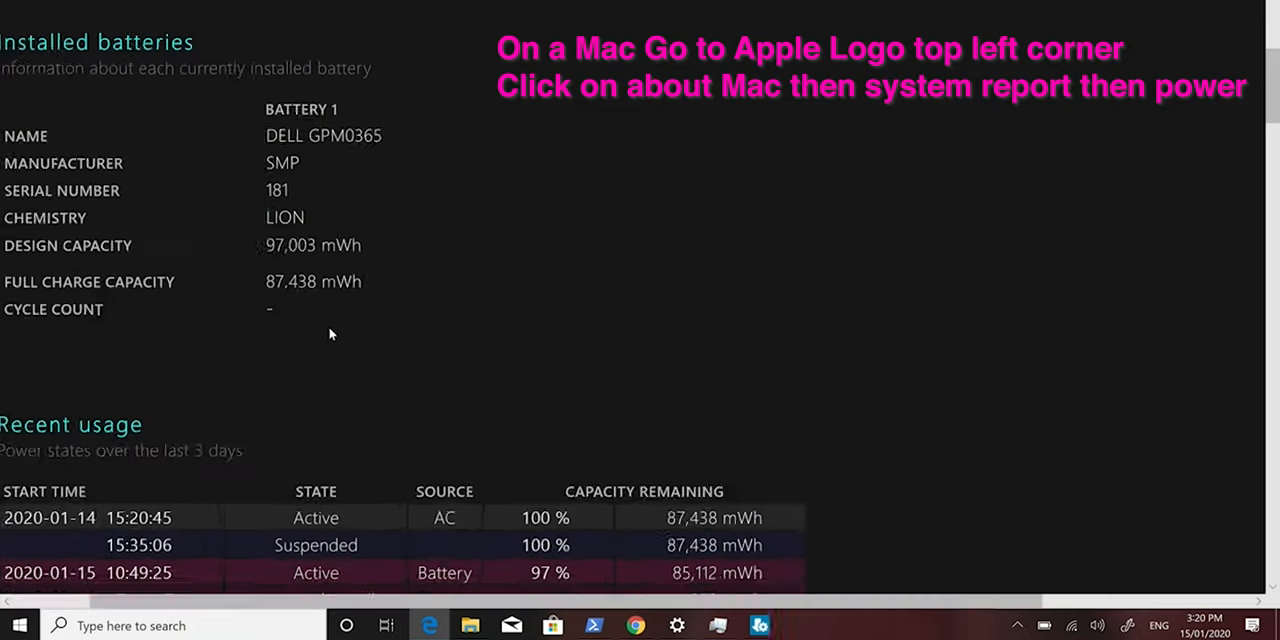
# Highlight the 87,438 mWh full charge capacity beside the 97,003 mWh design capacity
pyautogui.scroll(3)
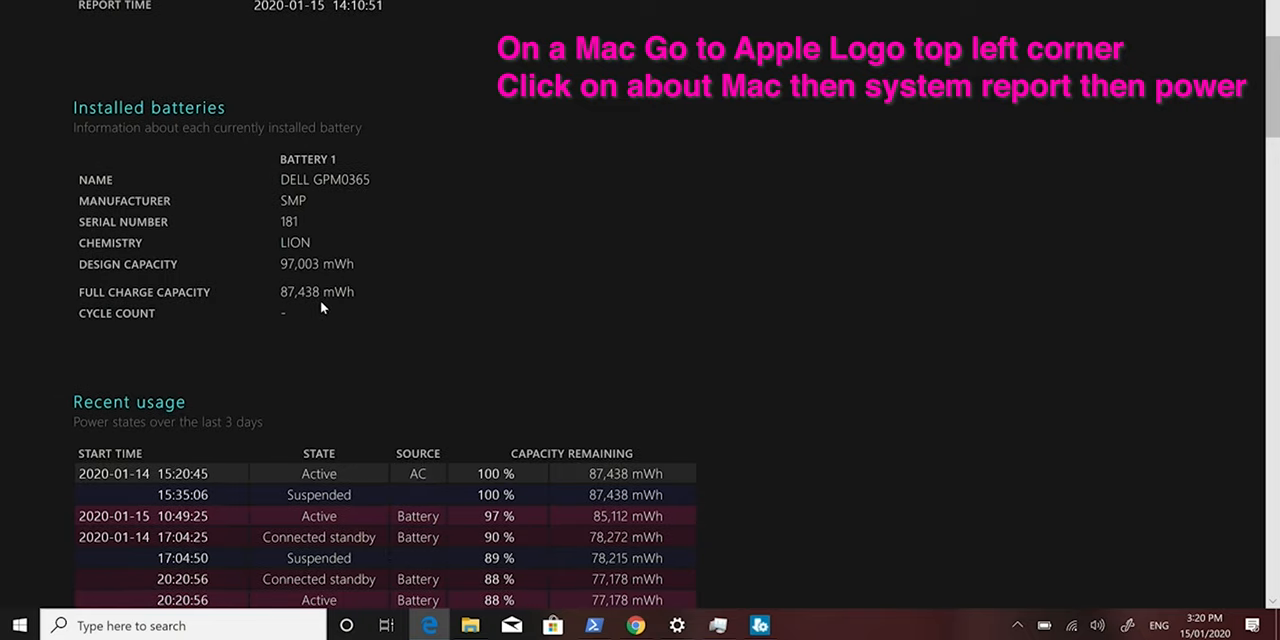
pyautogui.scroll(-3)
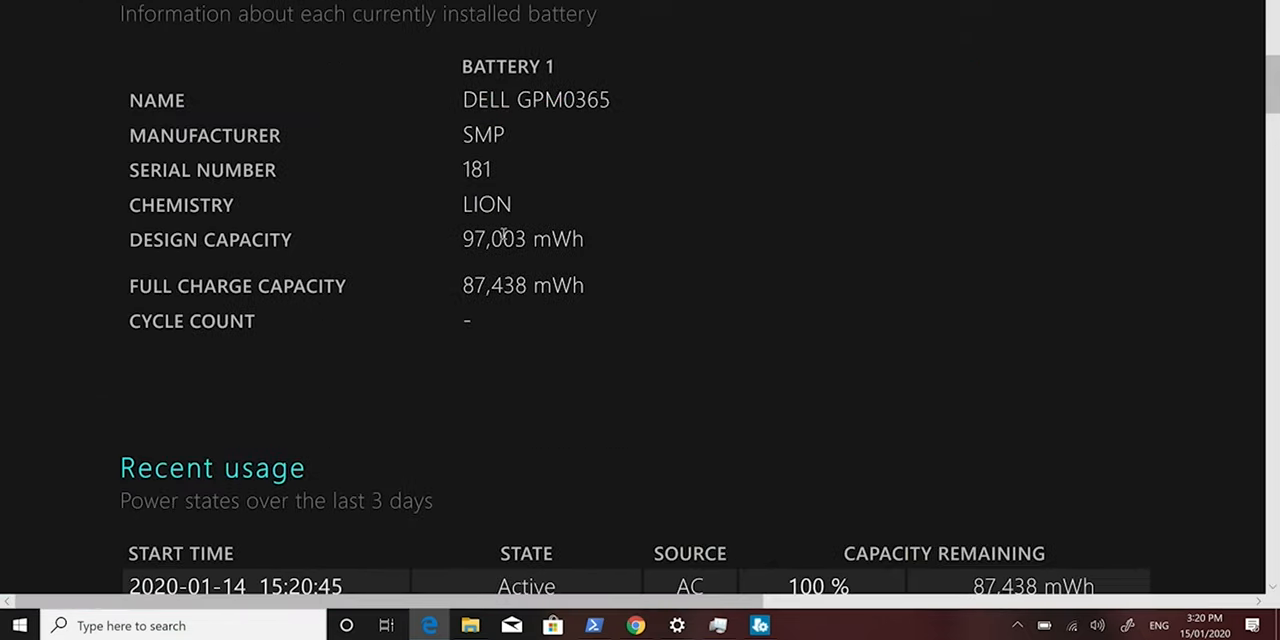
pyautogui.moveTo(478, 288)
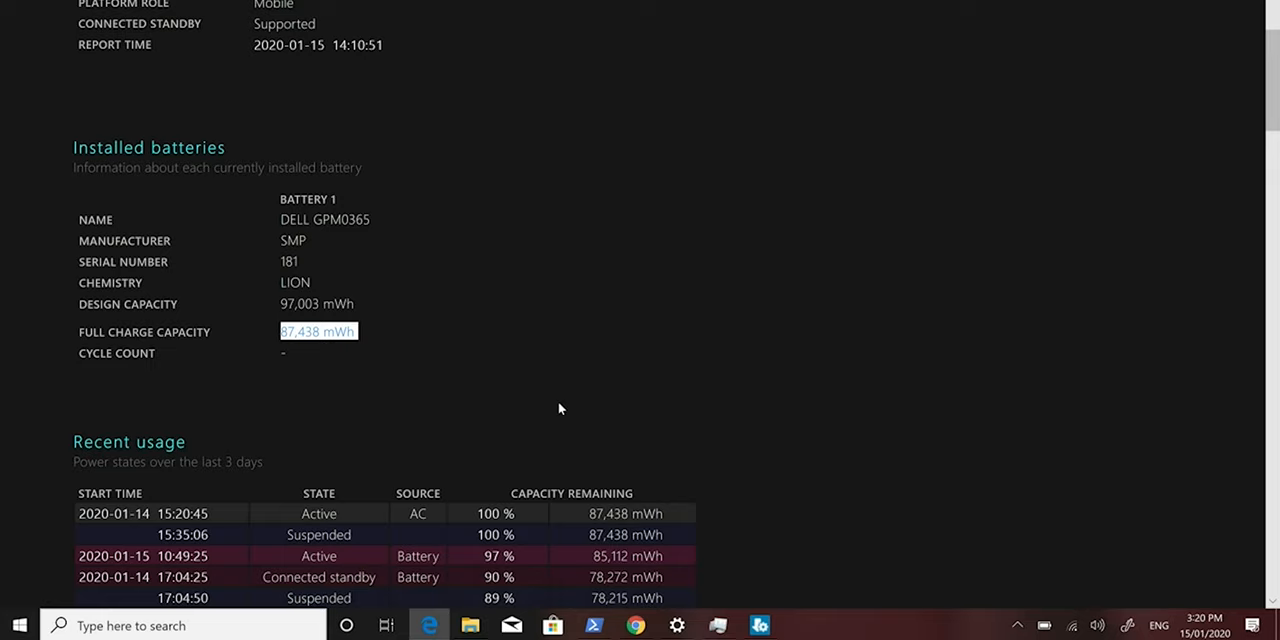
pyautogui.moveTo(310, 368)
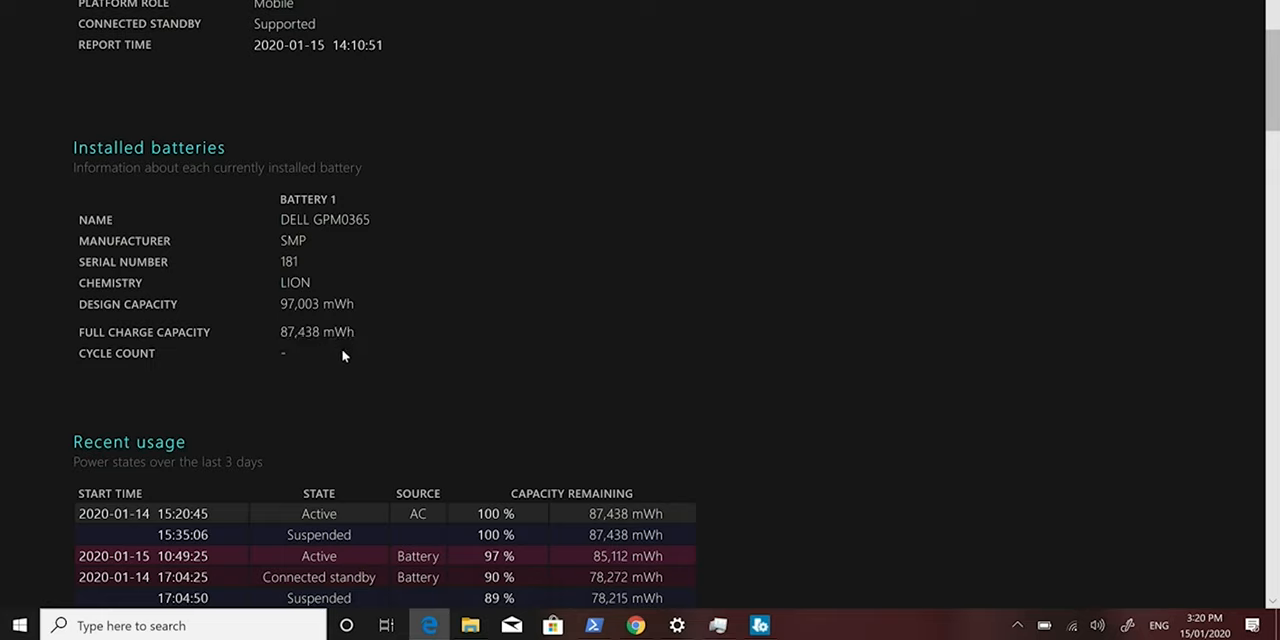
pyautogui.moveTo(343, 349)
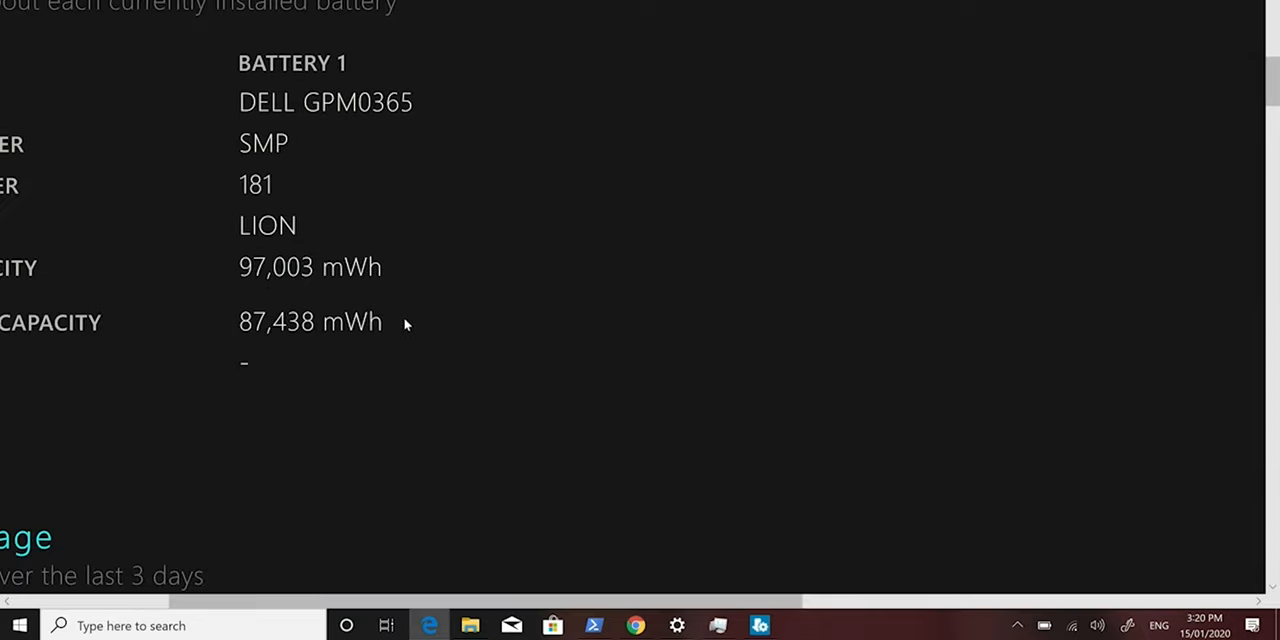
pyautogui.moveTo(363, 337)
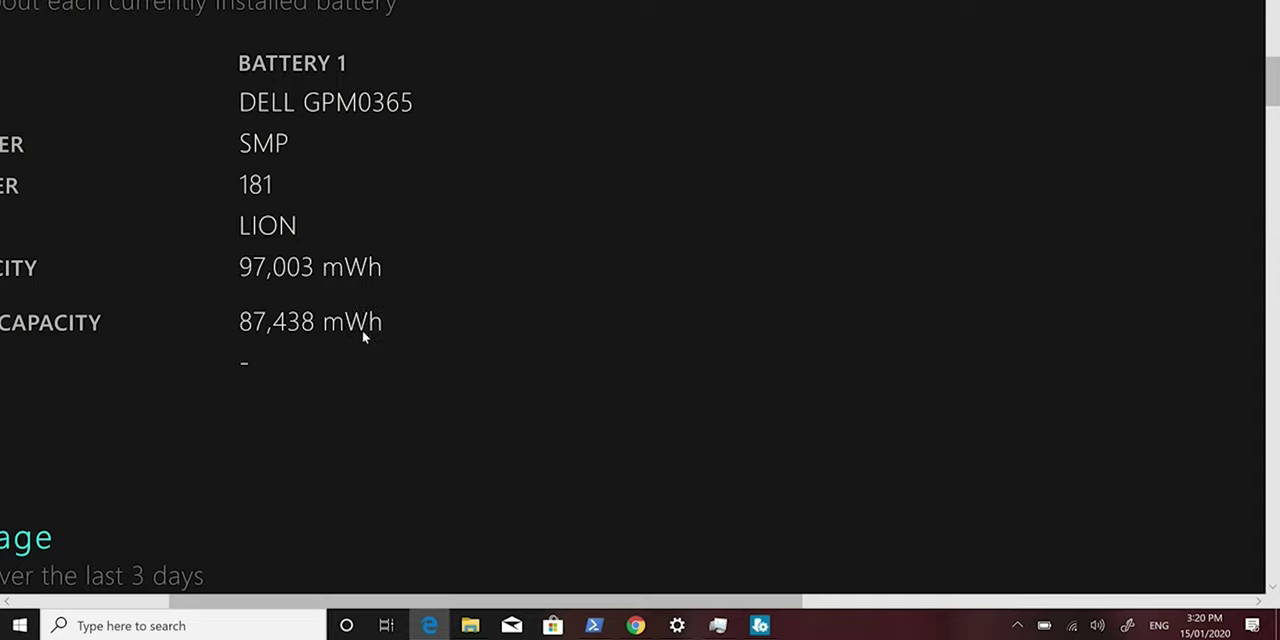
pyautogui.moveTo(260, 297)
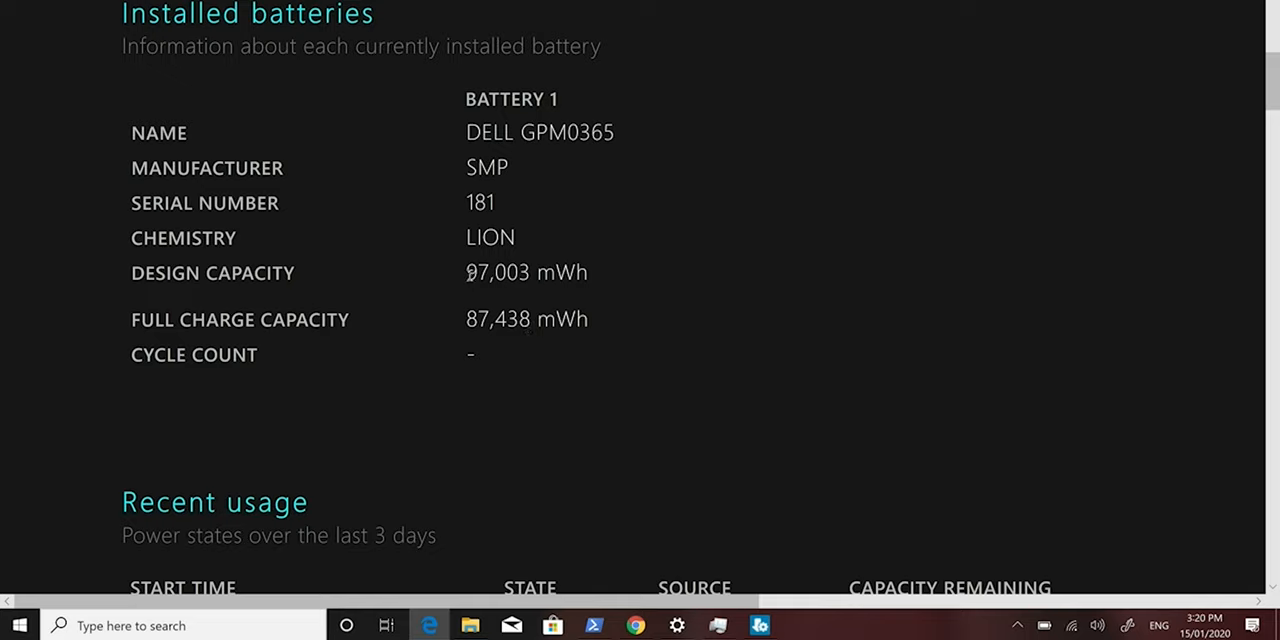
pyautogui.doubleClick(513, 272)
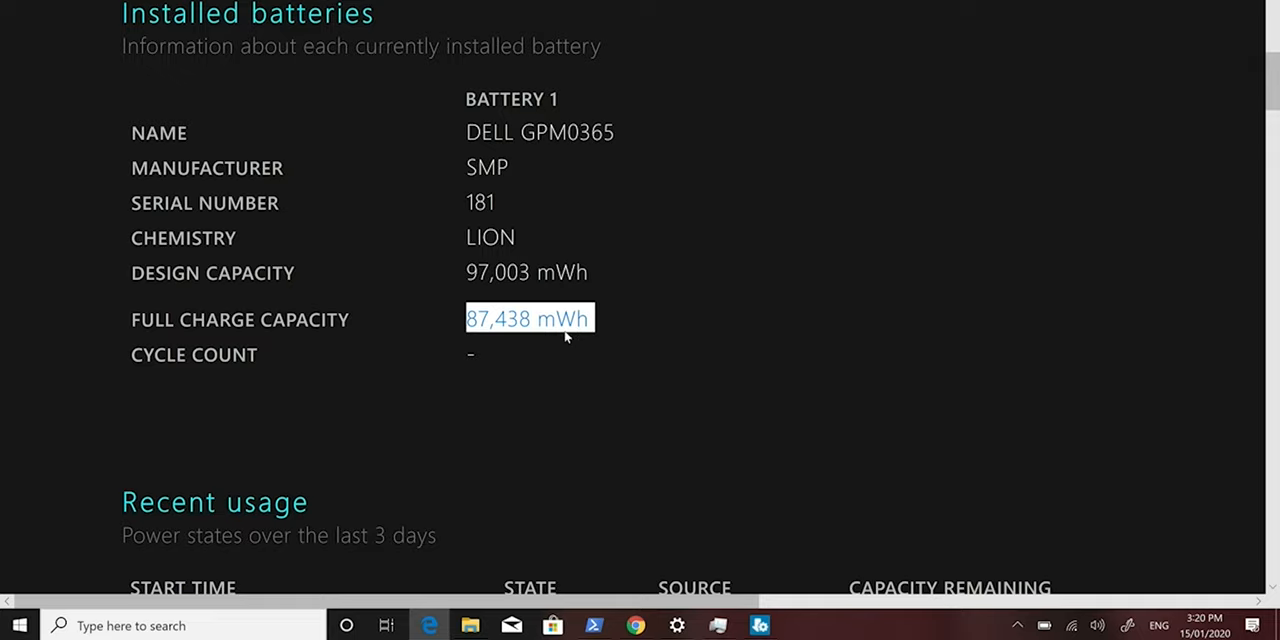
pyautogui.moveTo(561, 413)
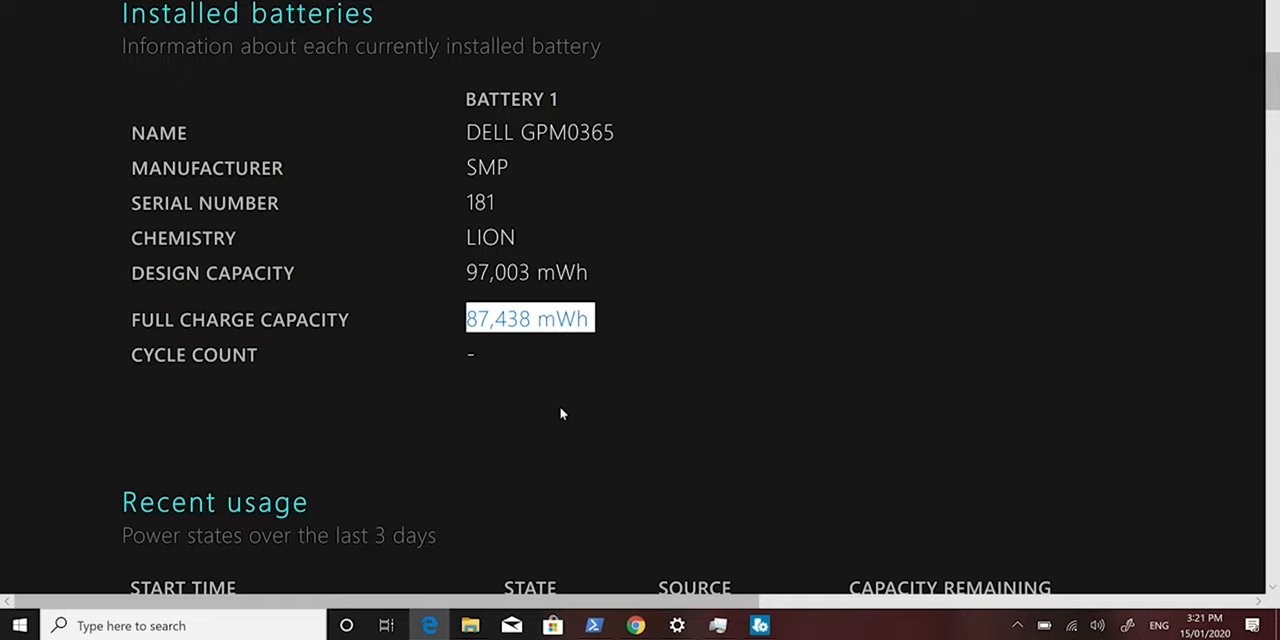
# Scroll through the battery report's Recent usage table
pyautogui.scroll(-3)
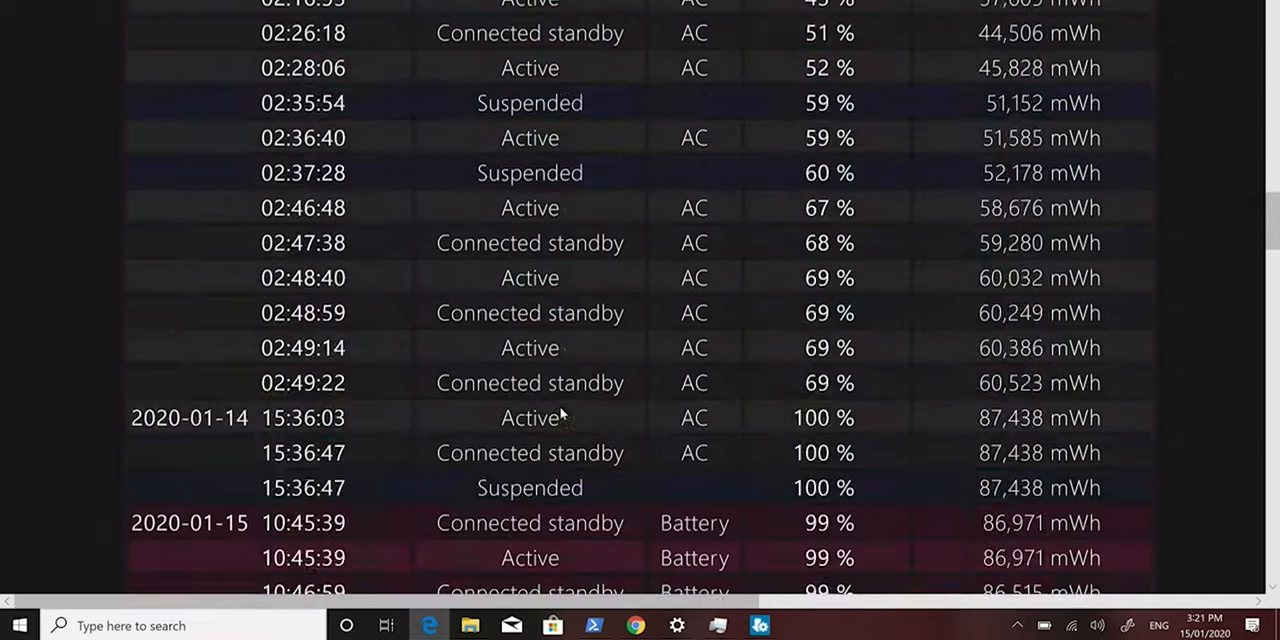
pyautogui.scroll(-3)
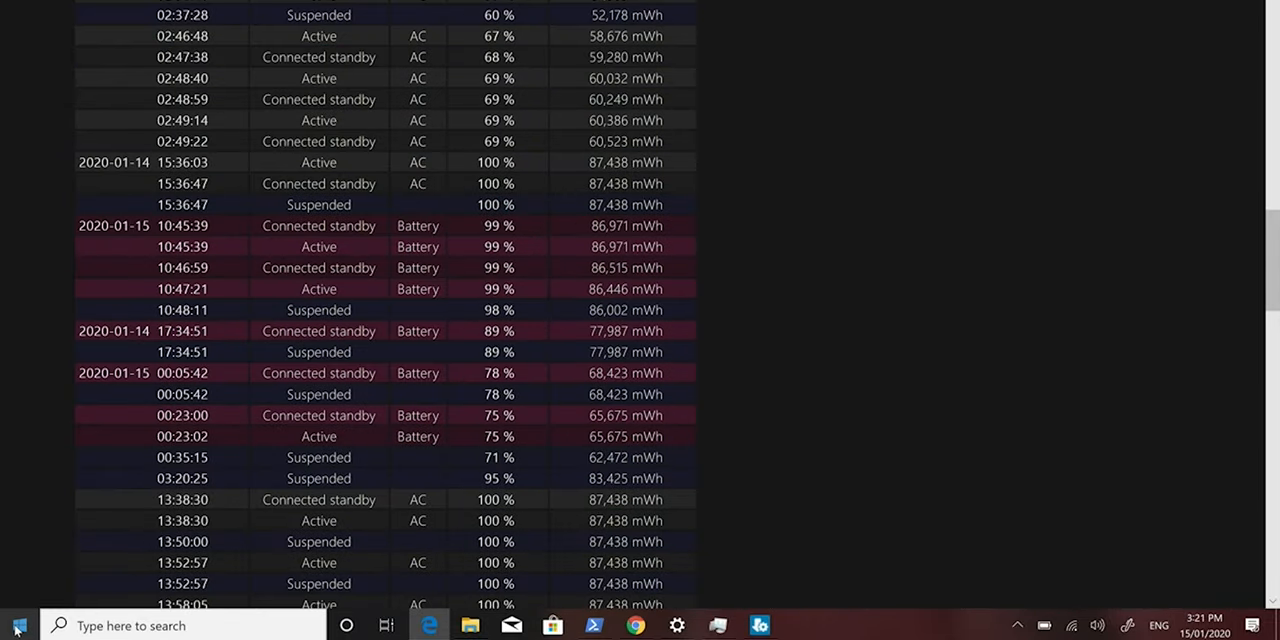
# Launch Windows PowerShell (Admin) and approve the UAC prompt
pyautogui.rightClick(15, 625)
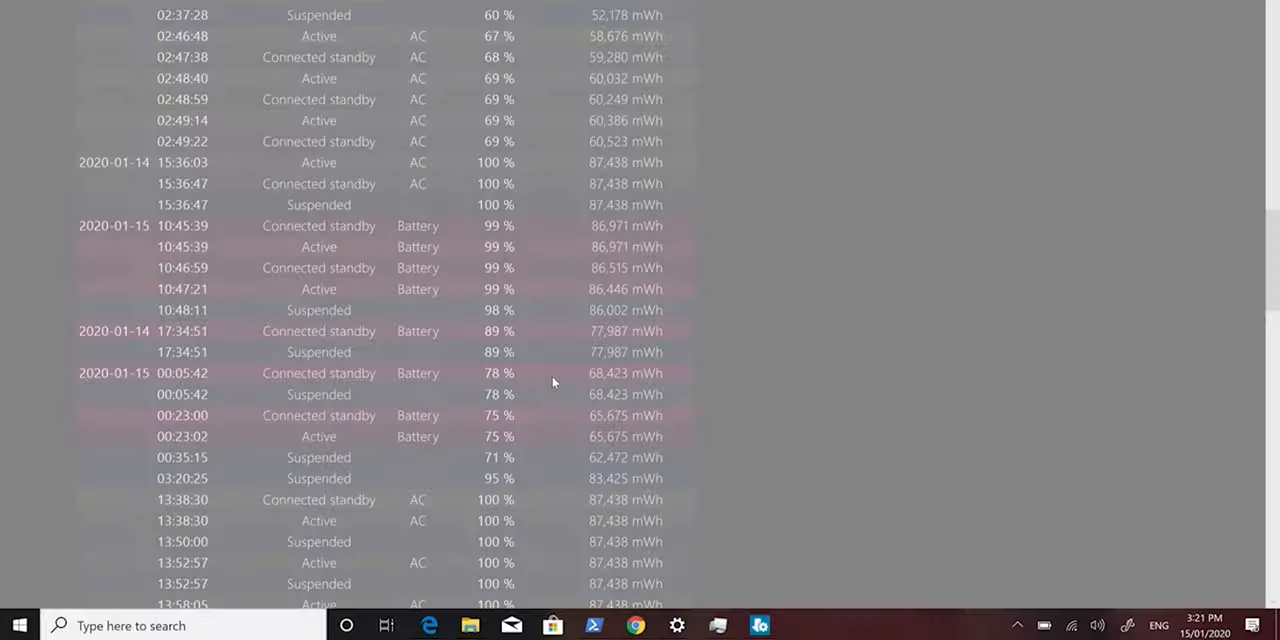
pyautogui.click(593, 625)
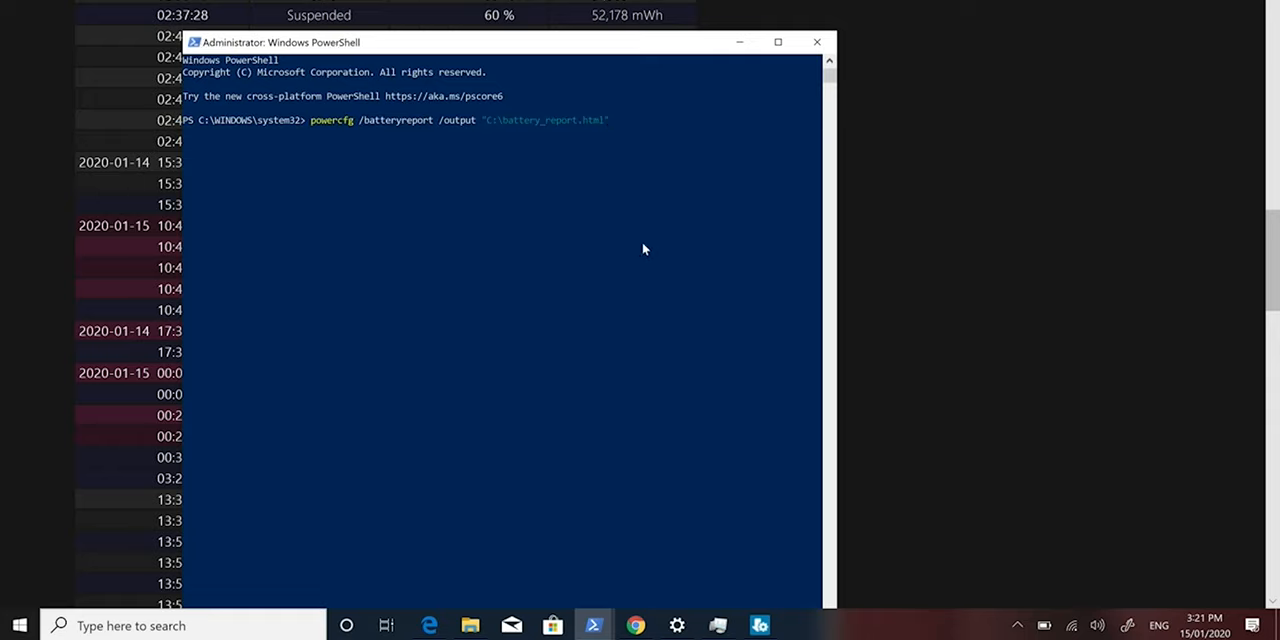
# Open the OS (C:) drive in File Explorer from the taskbar
pyautogui.click(470, 625)
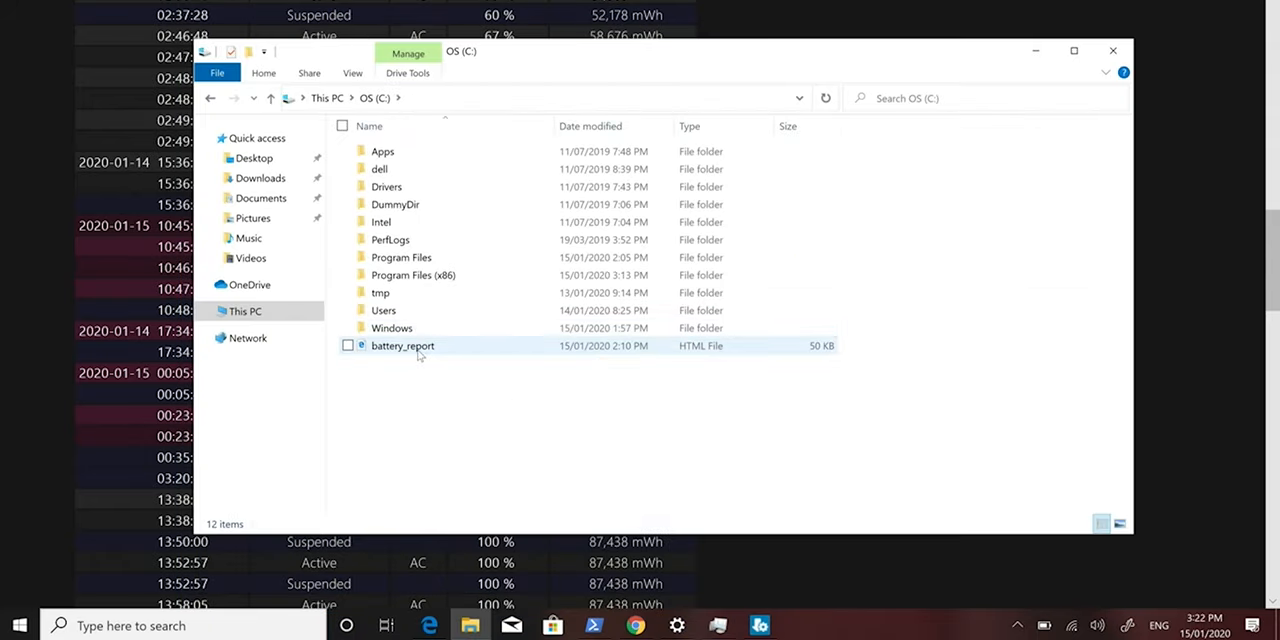
pyautogui.moveTo(402, 345)
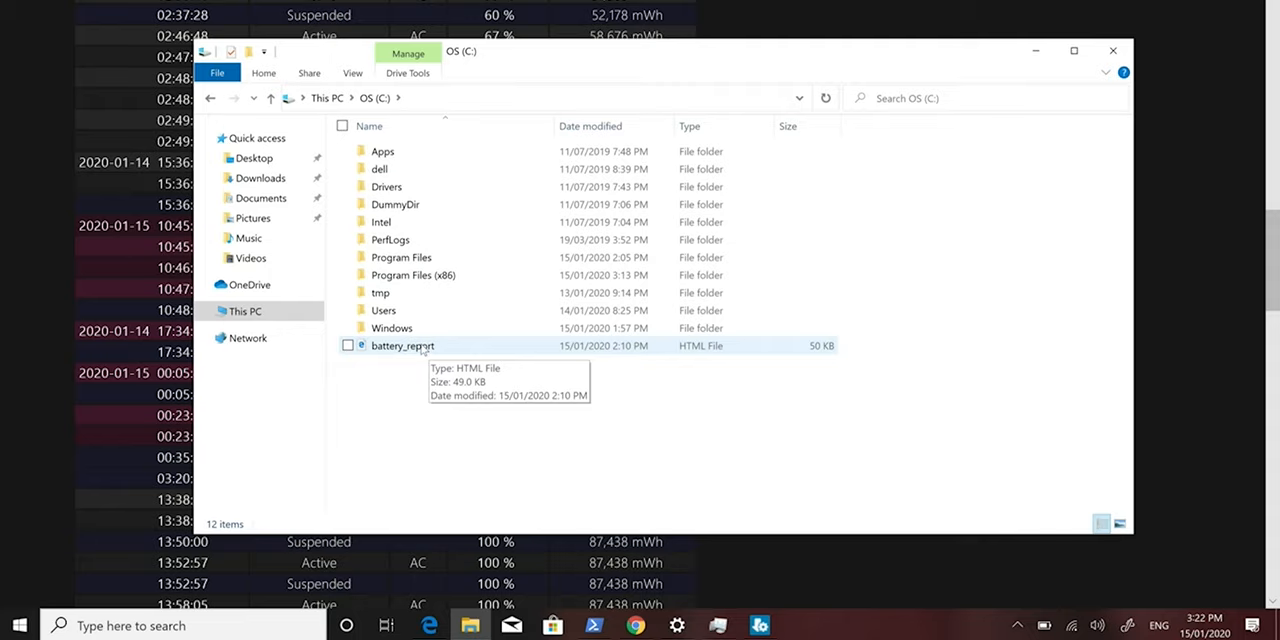
pyautogui.moveTo(415, 353)
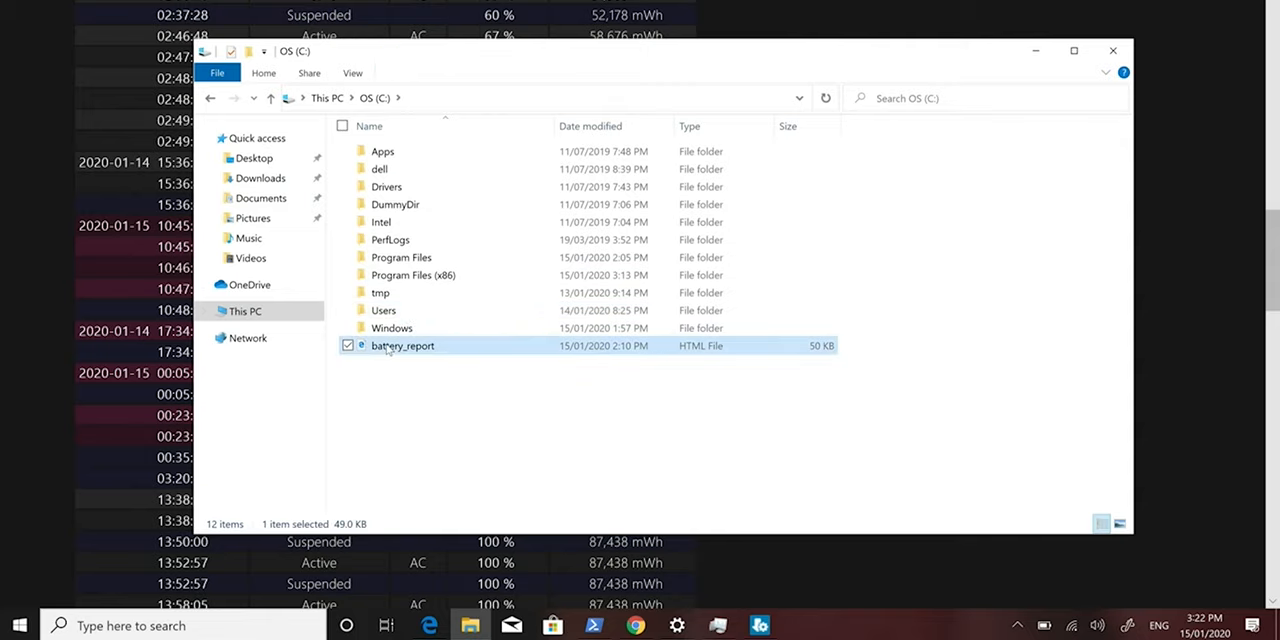
# Open battery_report on C: to get the 'How do you want to open this file?' dialog
pyautogui.doubleClick(402, 345)
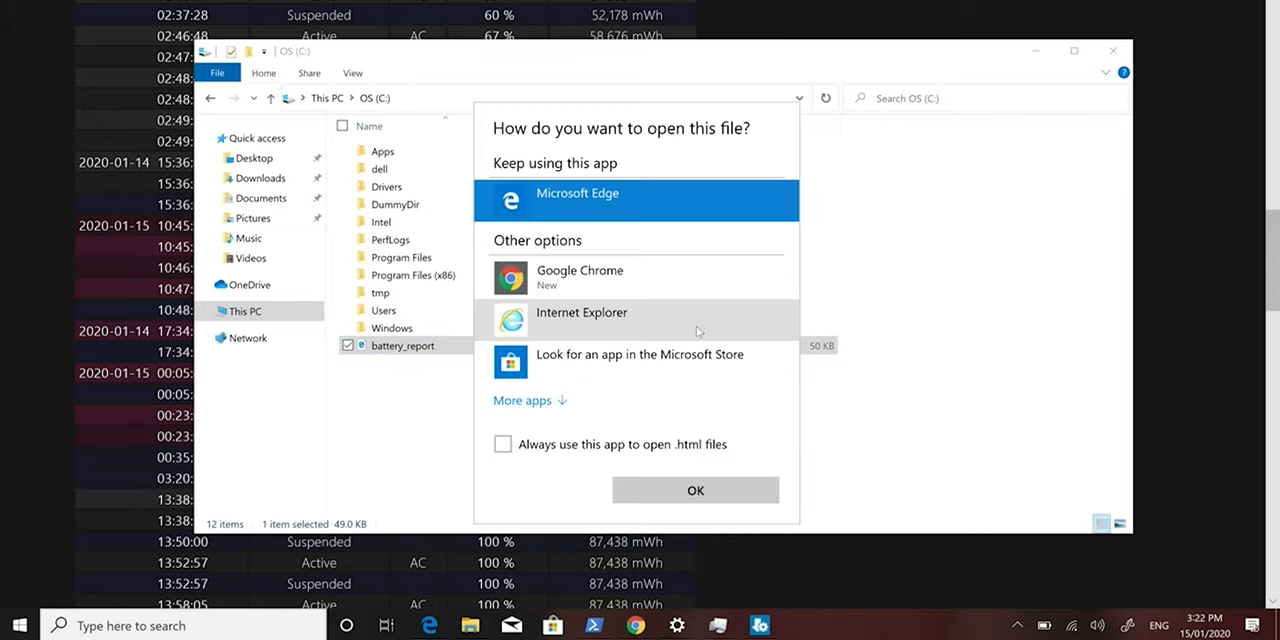
pyautogui.moveTo(696, 526)
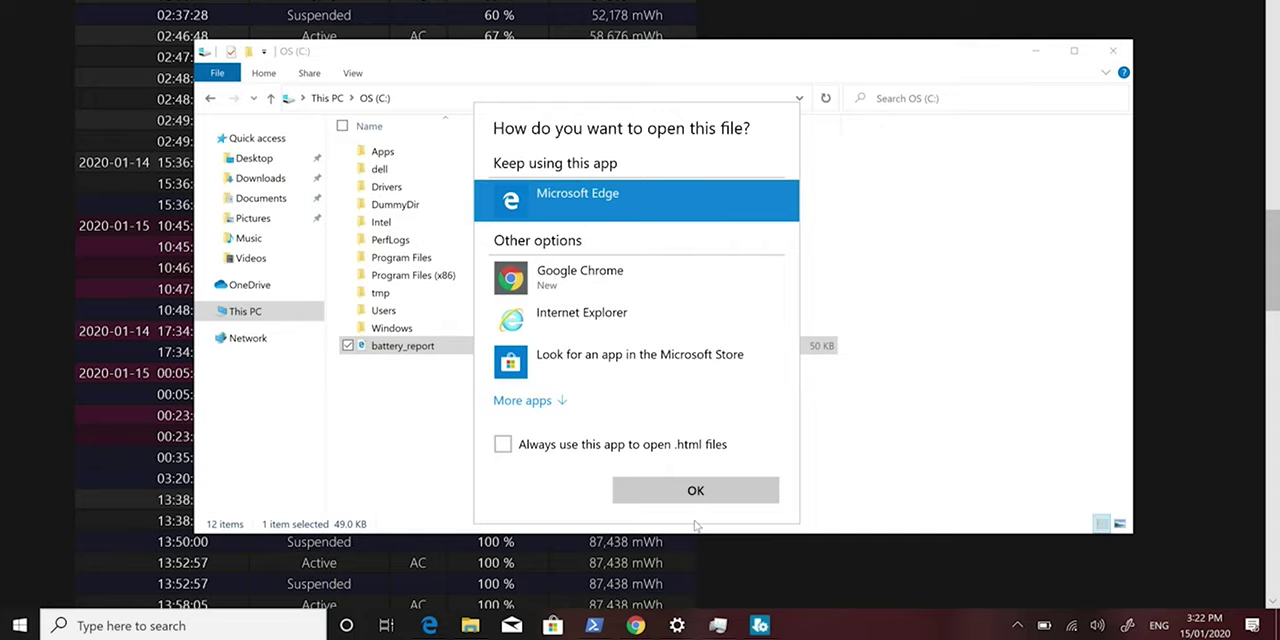
pyautogui.moveTo(695, 490)
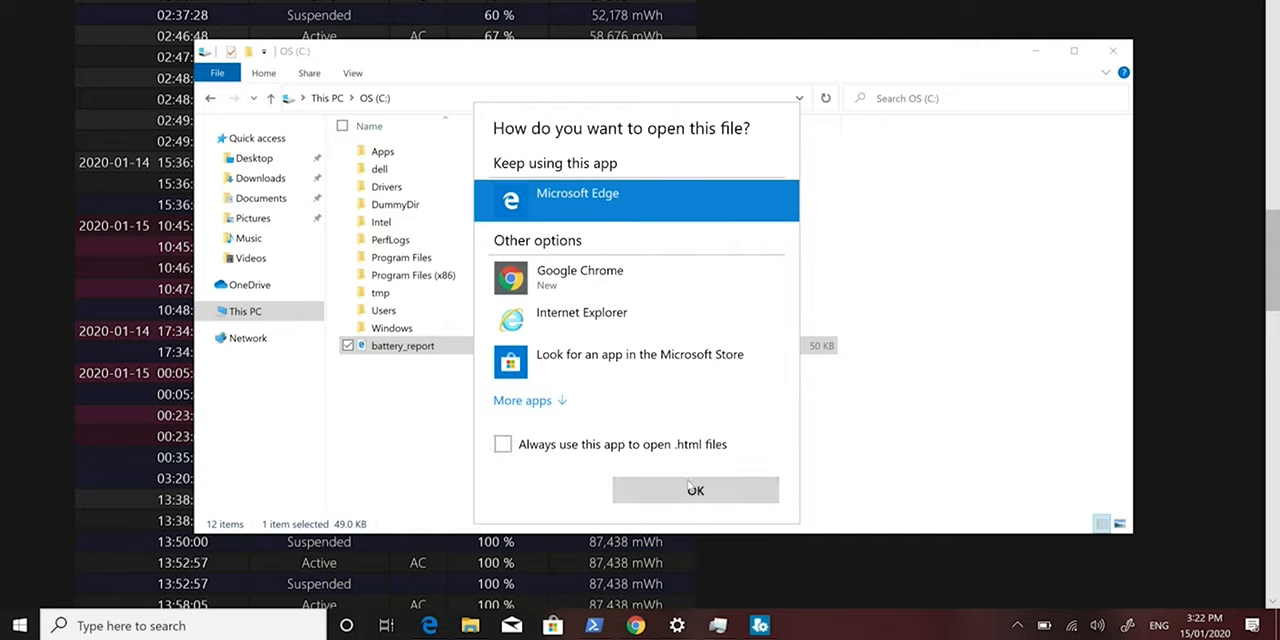
# Open battery_report in Microsoft Edge and scroll to the Installed batteries capacities
pyautogui.click(695, 490)
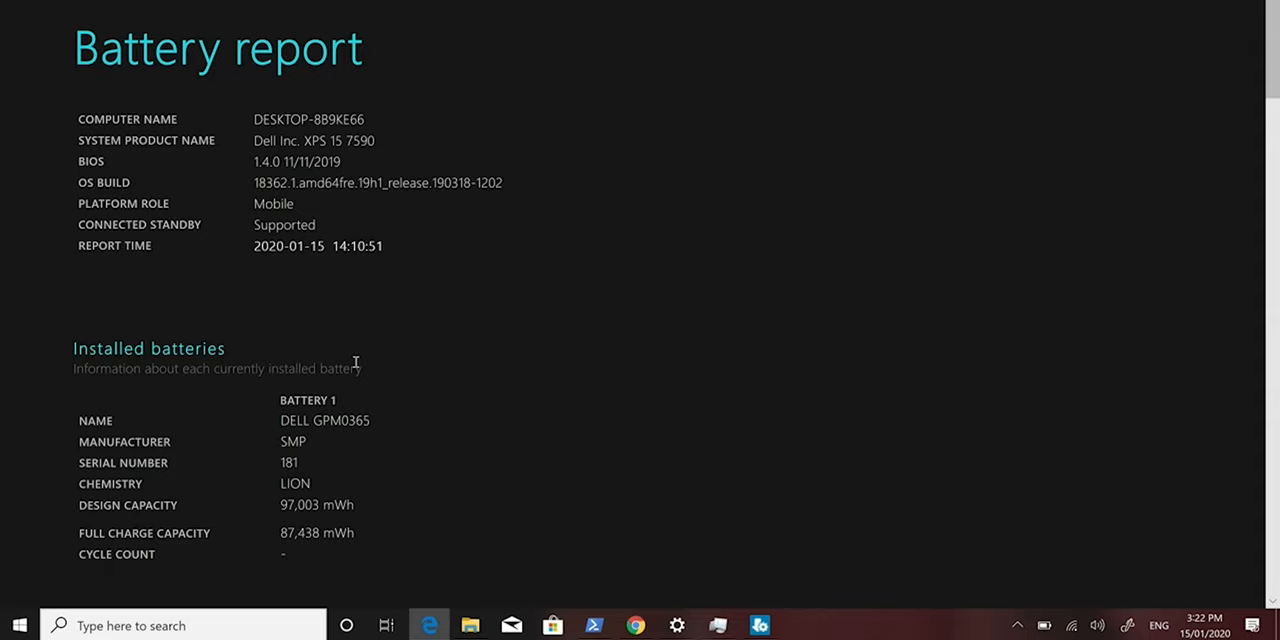
pyautogui.scroll(-3)
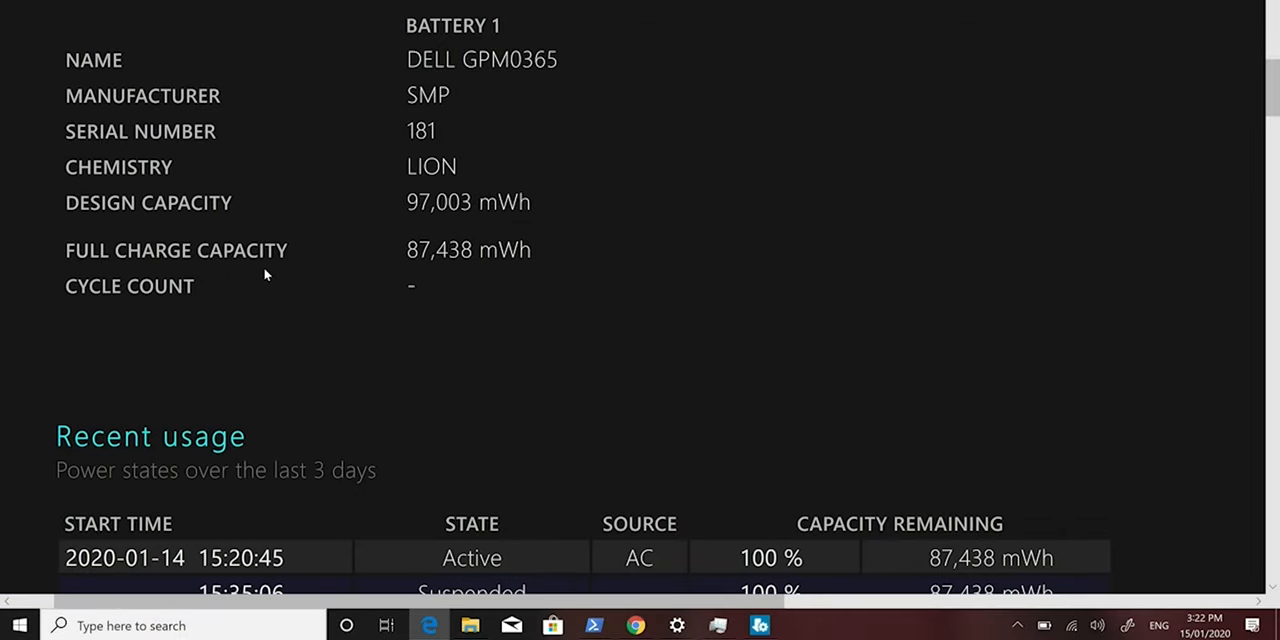
pyautogui.scroll(3)
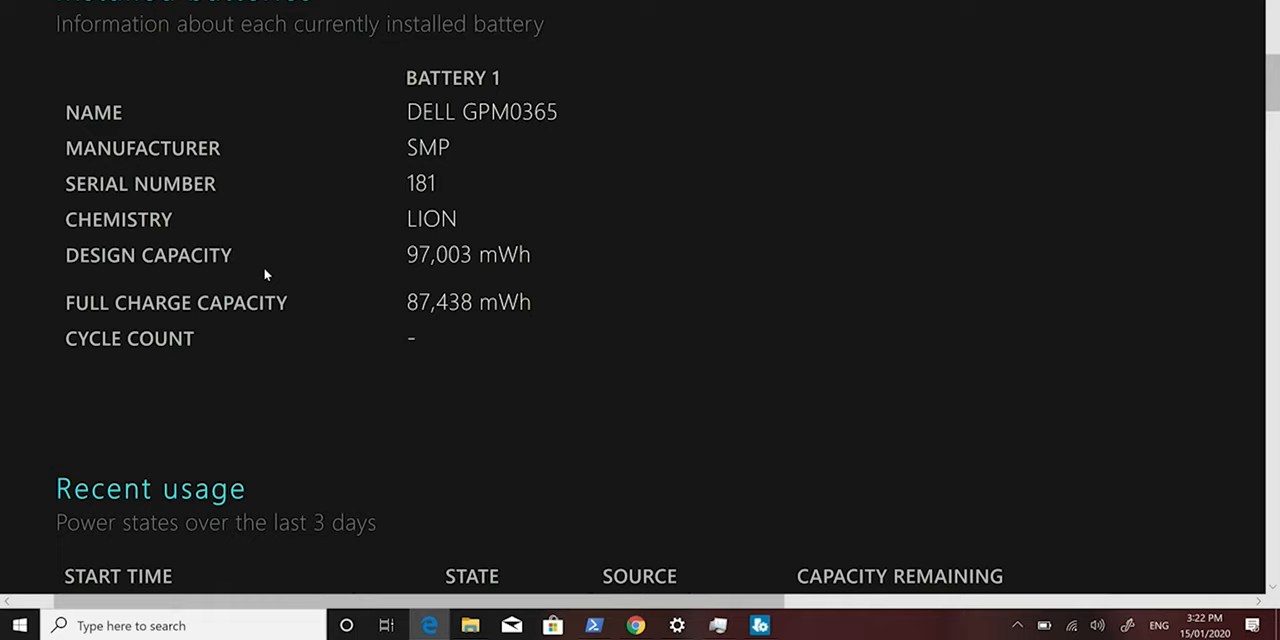
pyautogui.moveTo(420, 261)
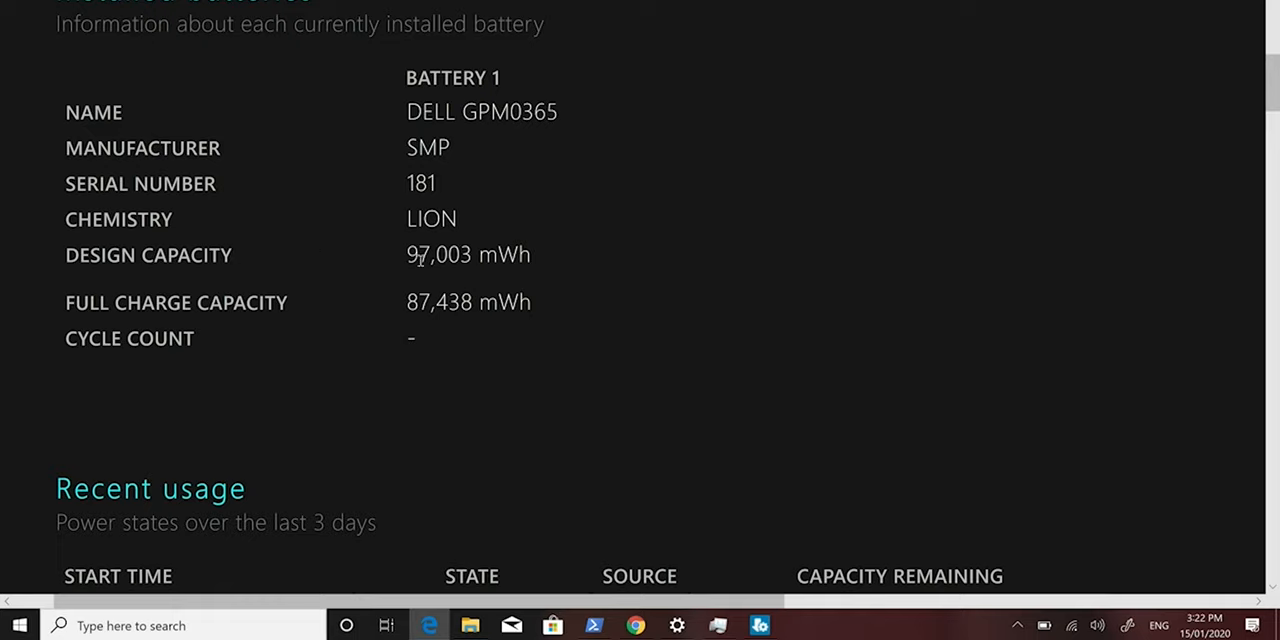
pyautogui.doubleClick(468, 253)
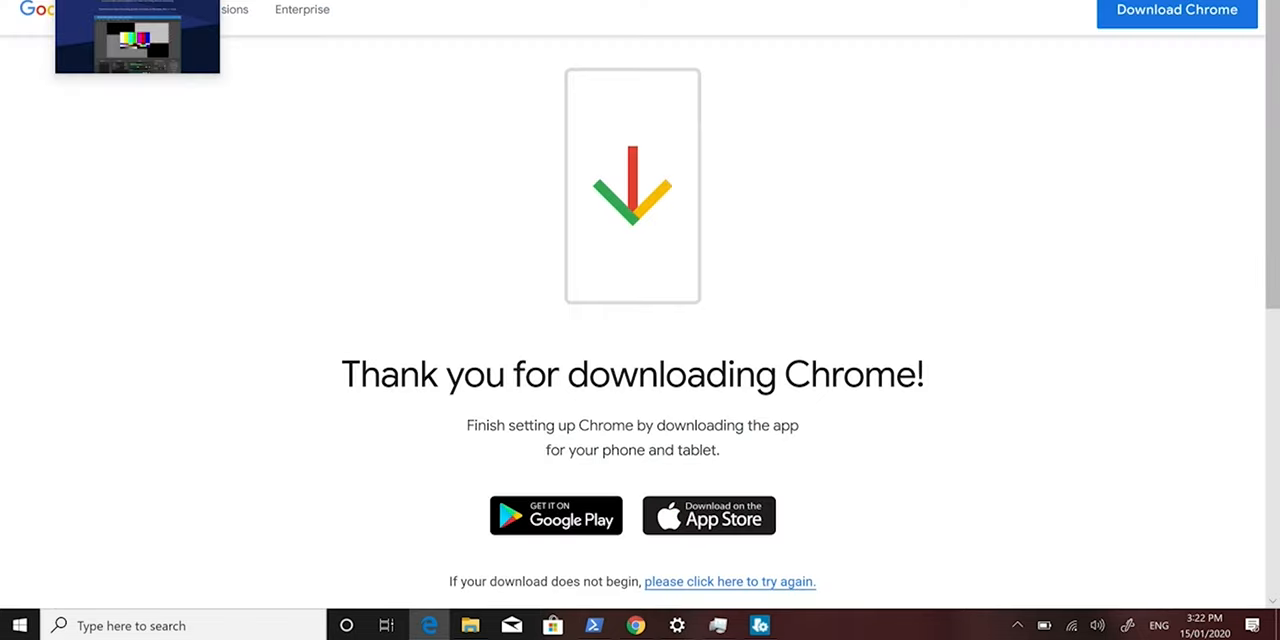
# Search the taskbar for 'gefor' to bring up GeForce Experience
pyautogui.click(18, 625)
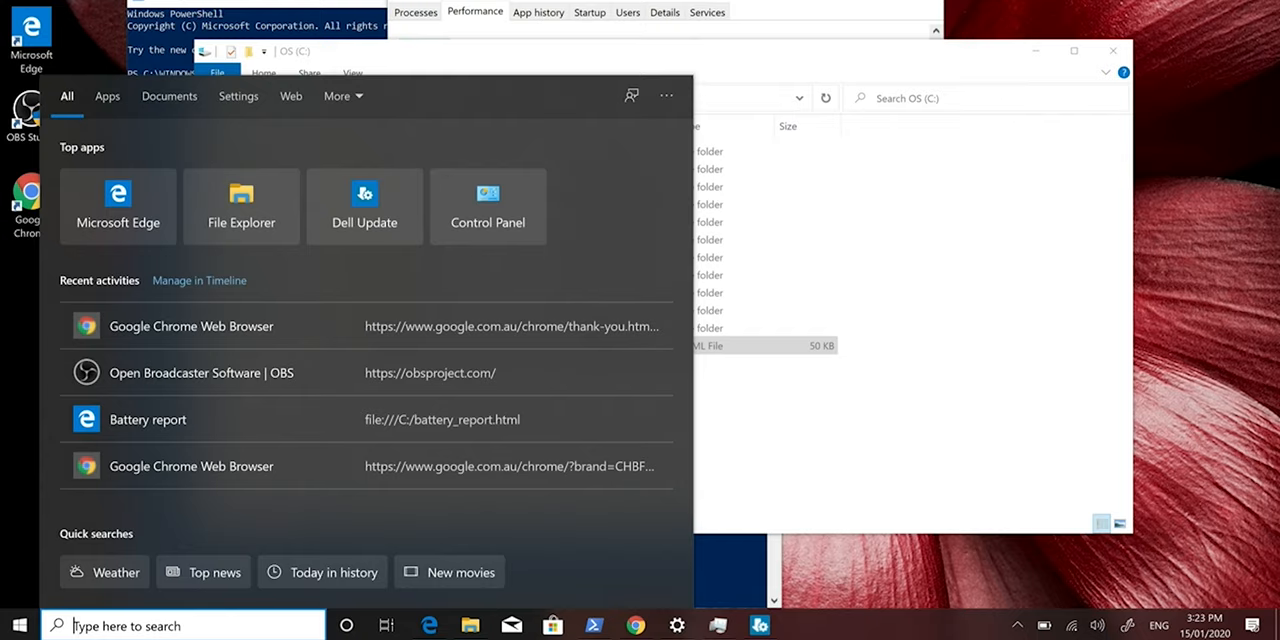
pyautogui.write('gefor')
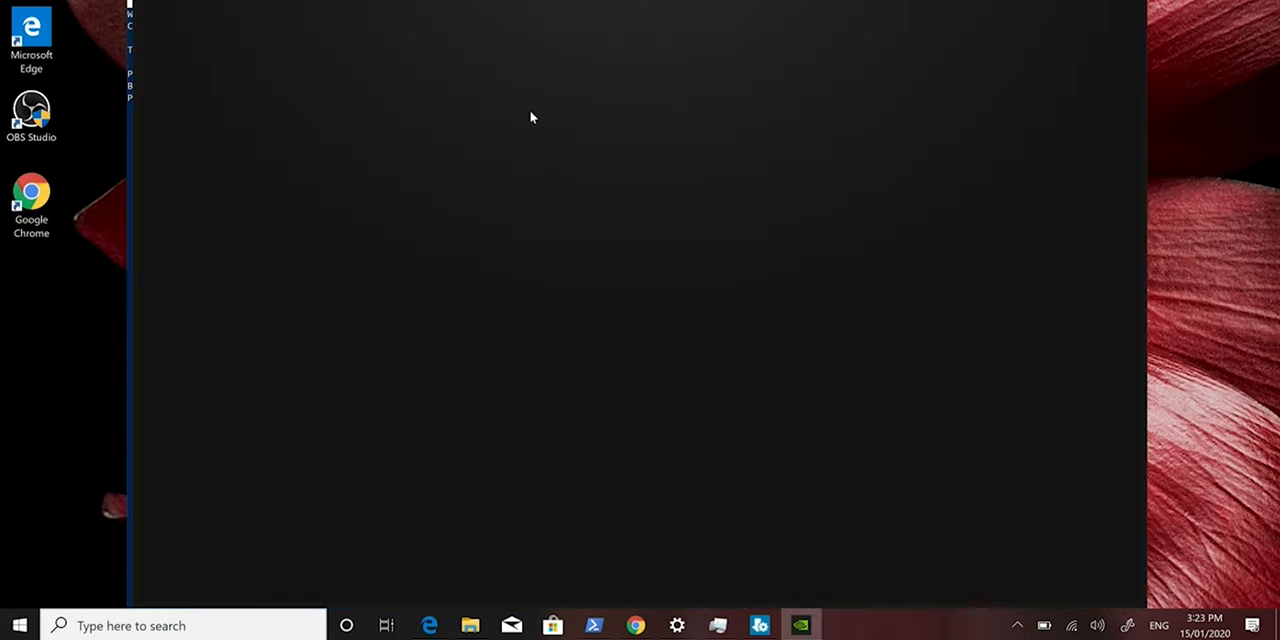
pyautogui.moveTo(685, 203)
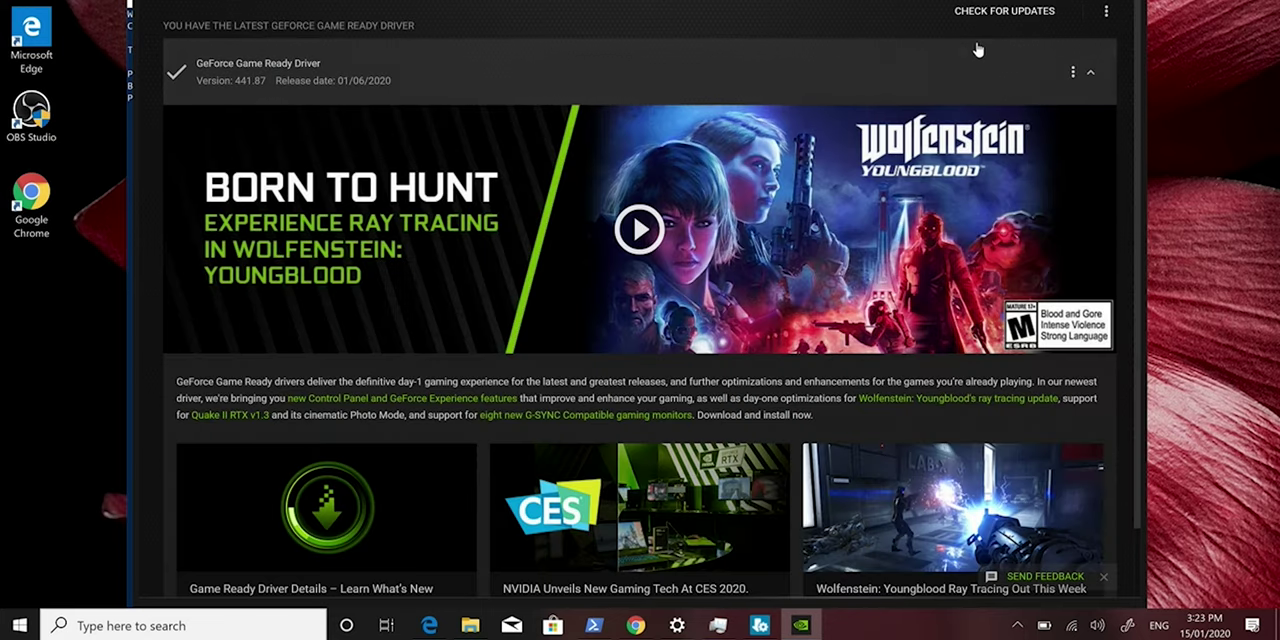
pyautogui.moveTo(1021, 22)
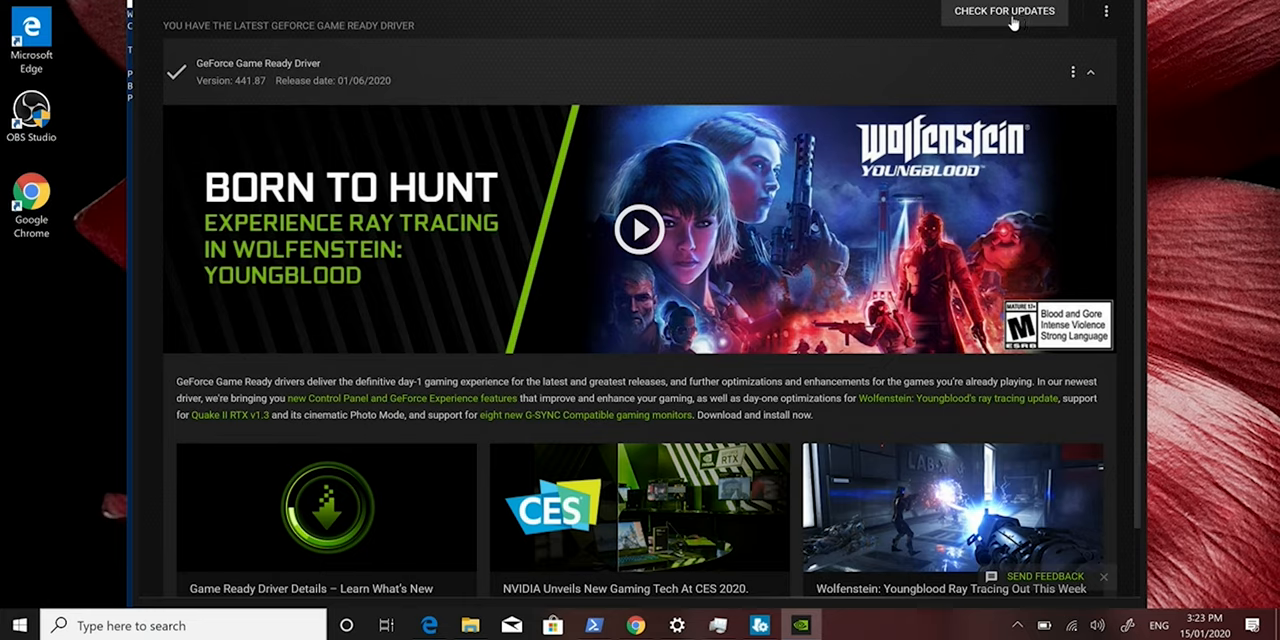
pyautogui.moveTo(775, 197)
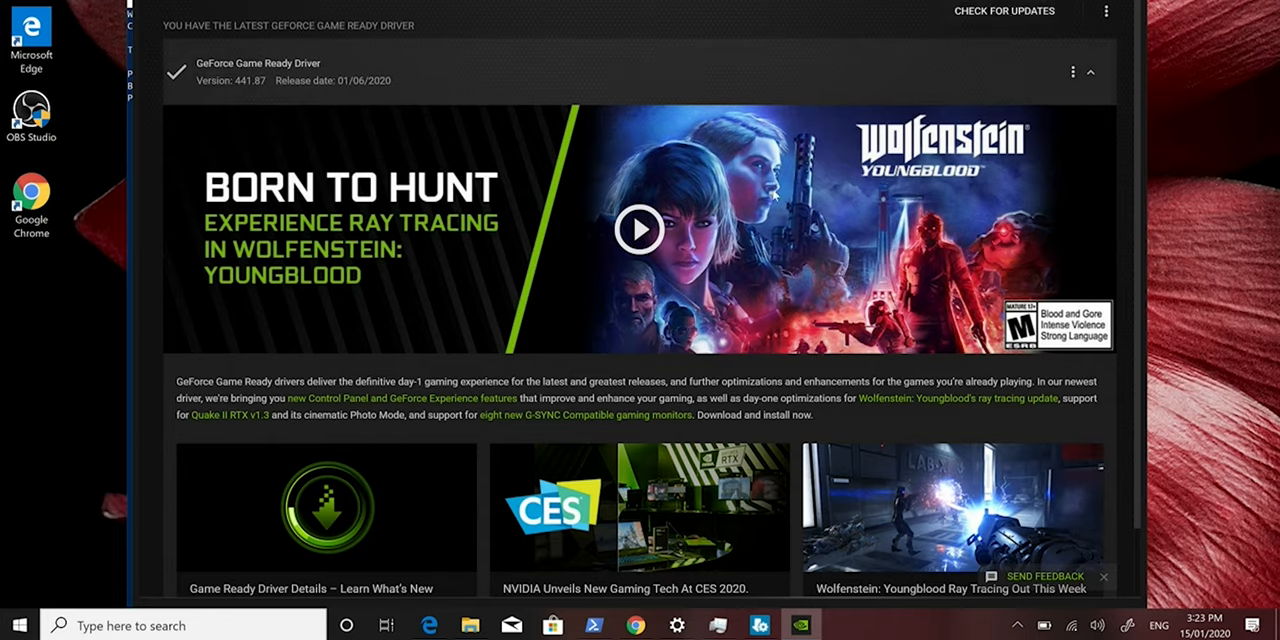
pyautogui.moveTo(670, 131)
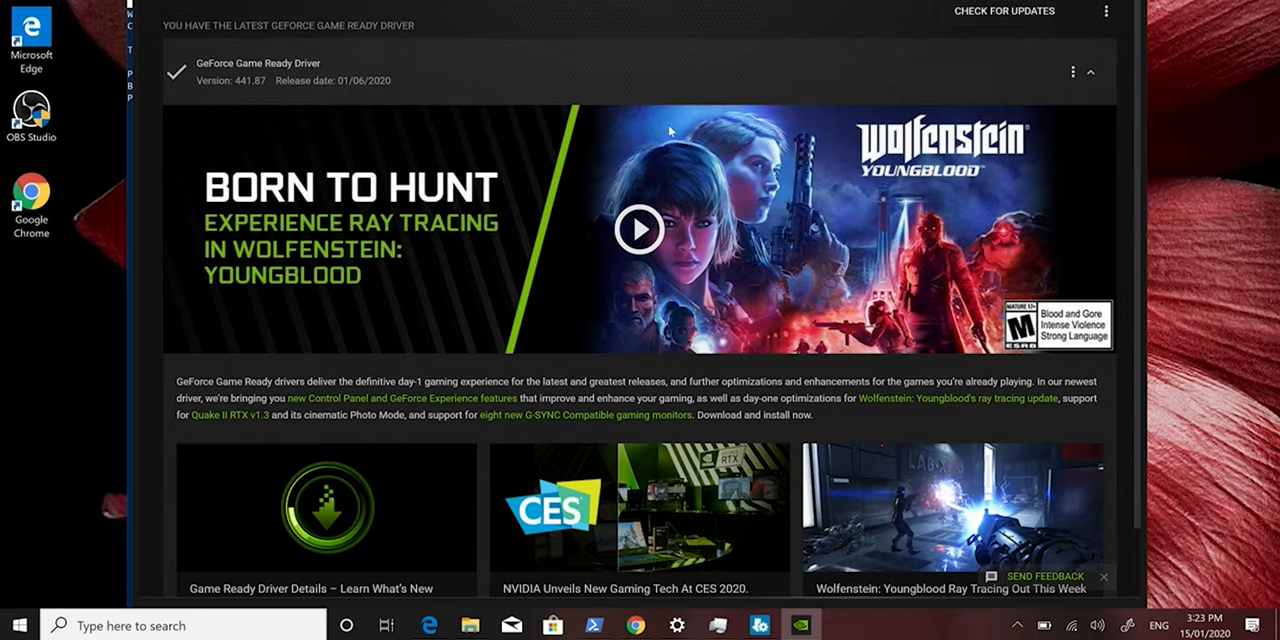
pyautogui.moveTo(717, 427)
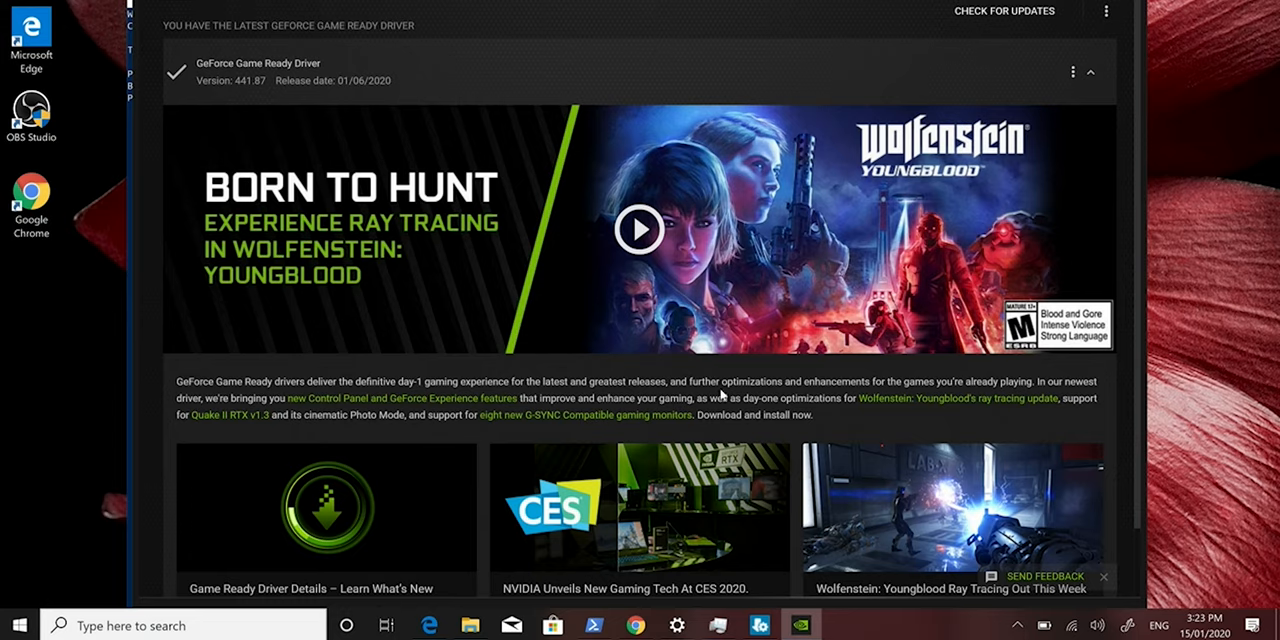
pyautogui.moveTo(797, 370)
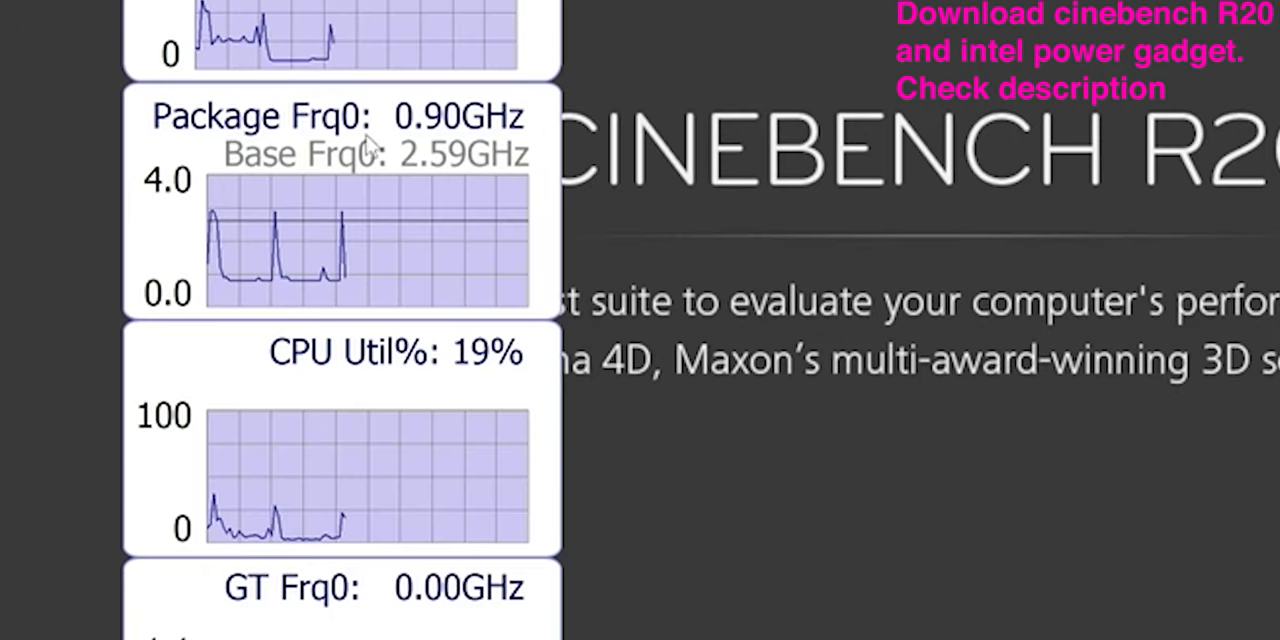
pyautogui.moveTo(295, 235)
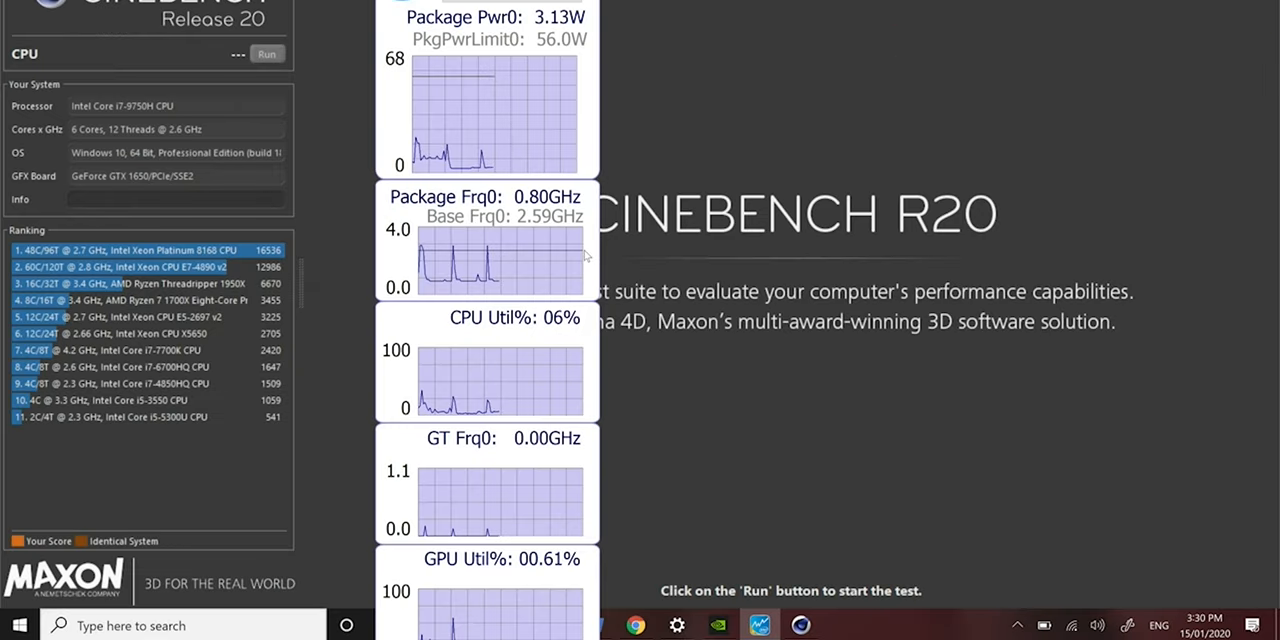
pyautogui.moveTo(461, 260)
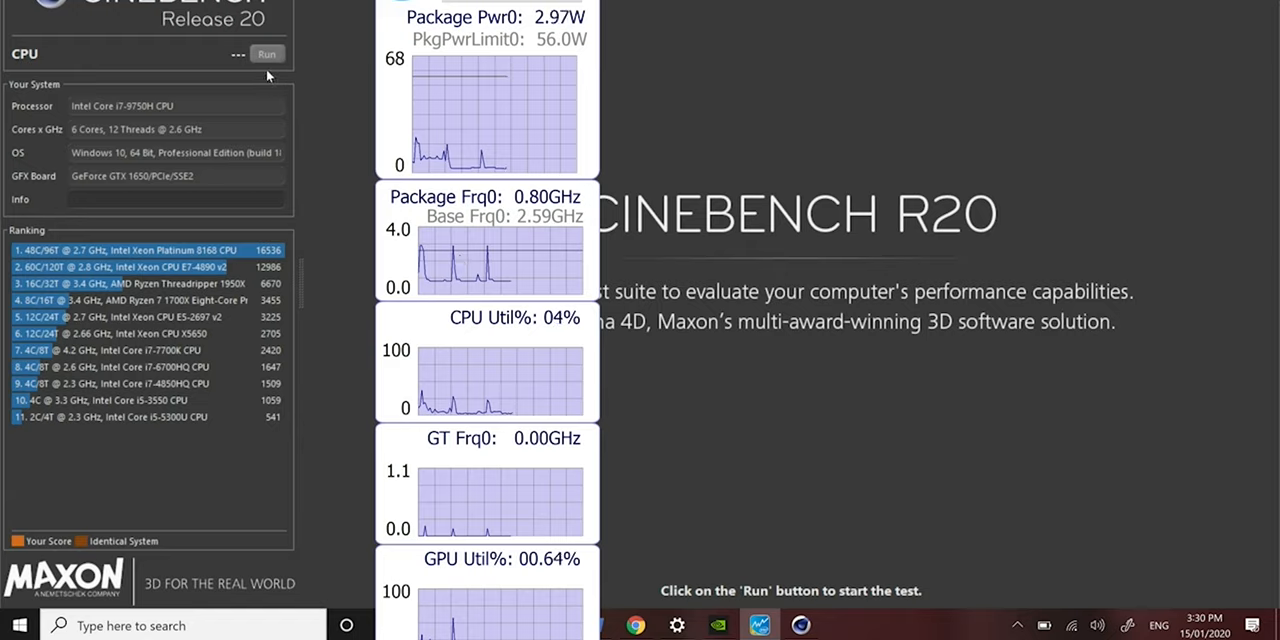
# Run the Cinebench R20 CPU render at full load, then stop it part-way through
pyautogui.click(266, 54)
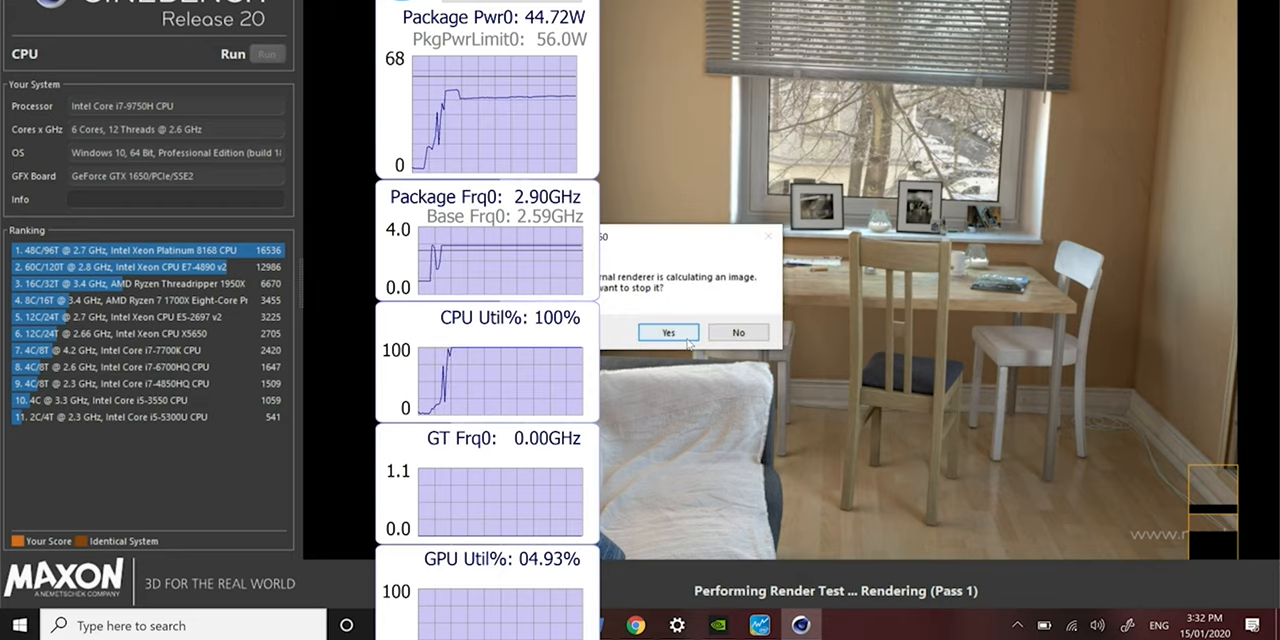
pyautogui.click(668, 332)
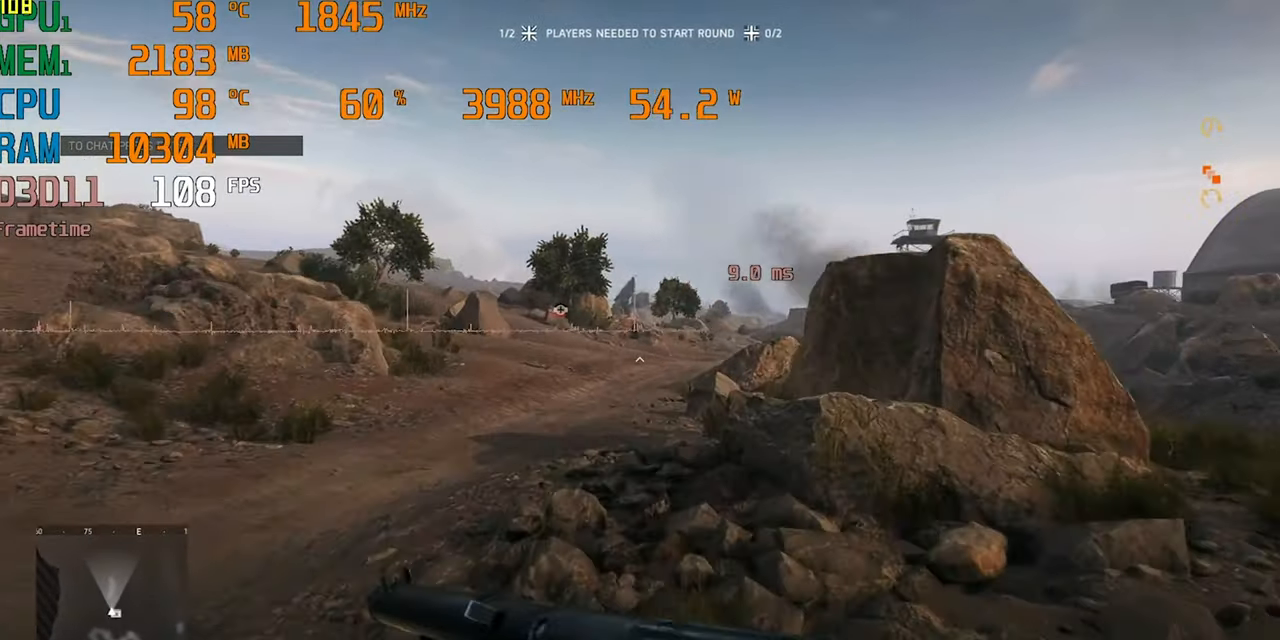
pyautogui.moveTo(640, 320)
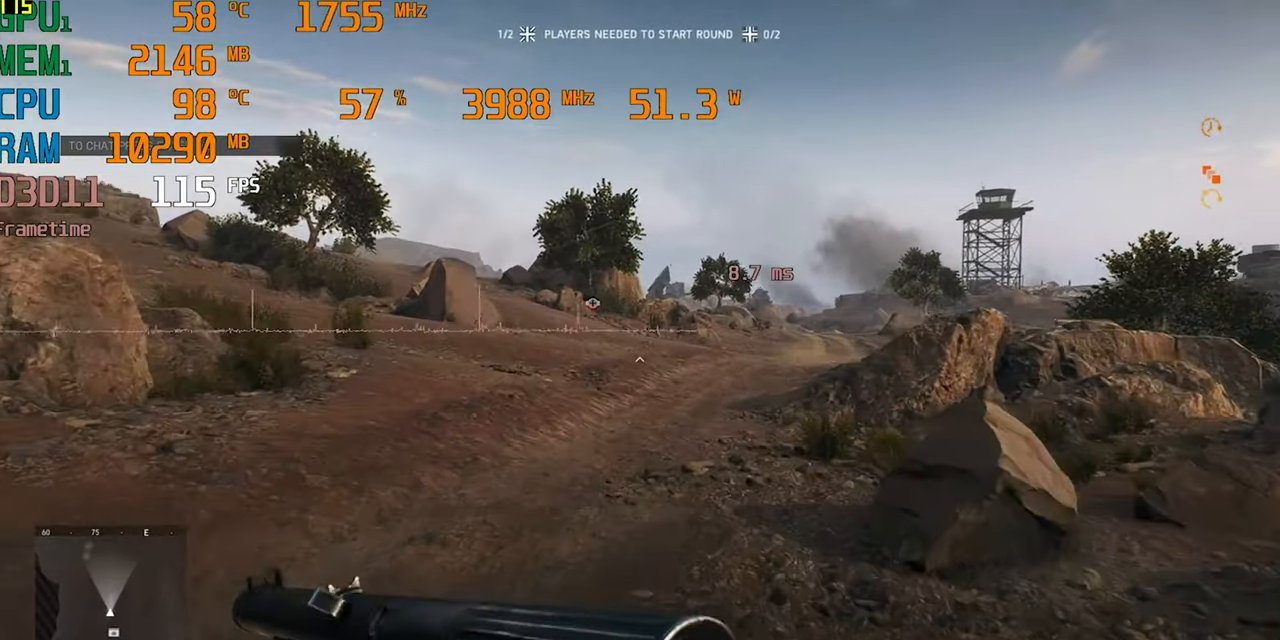
pyautogui.moveTo(640, 320)
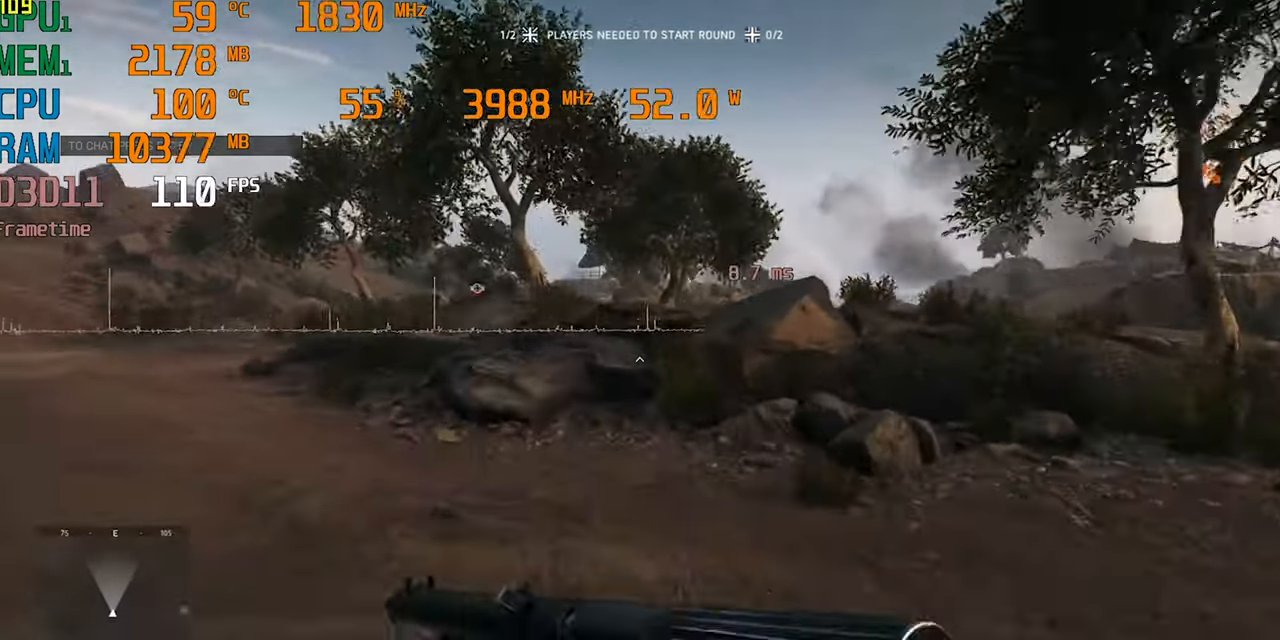
pyautogui.moveTo(640, 320)
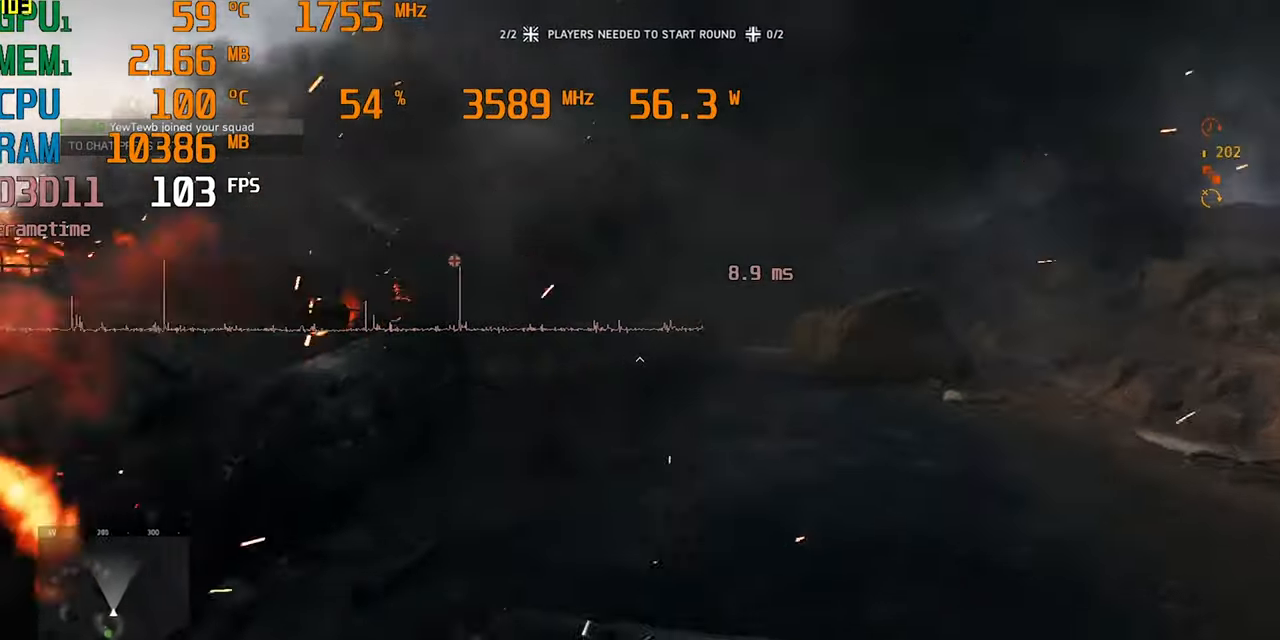
pyautogui.moveTo(640, 320)
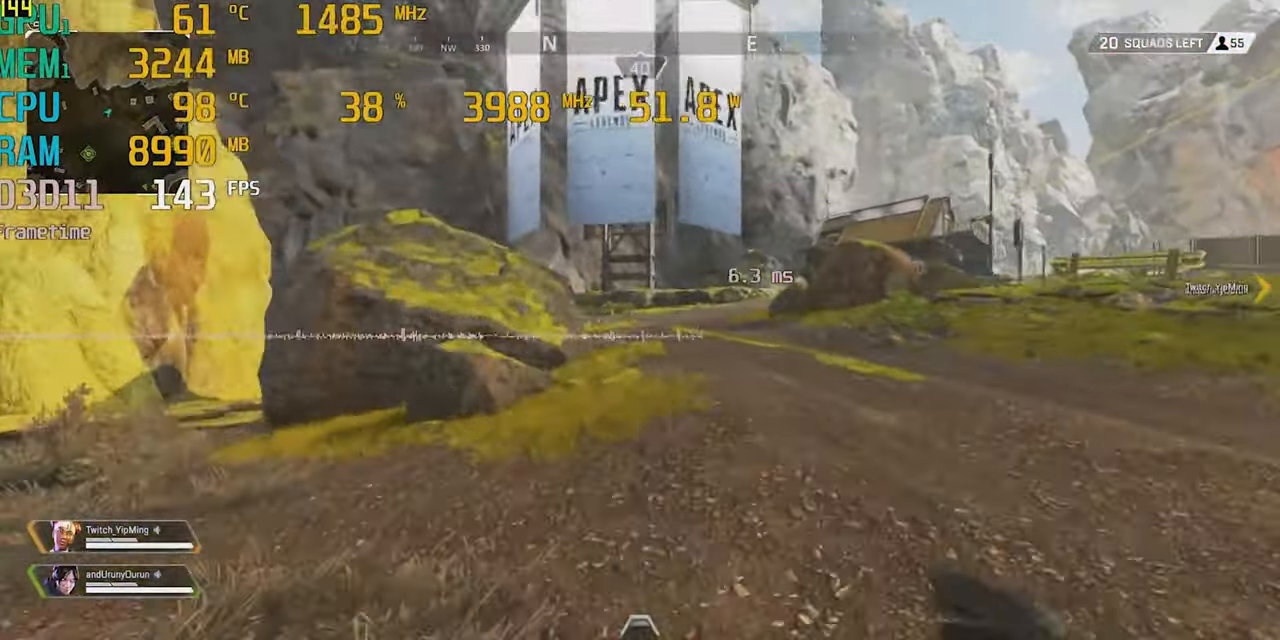
pyautogui.moveTo(640, 320)
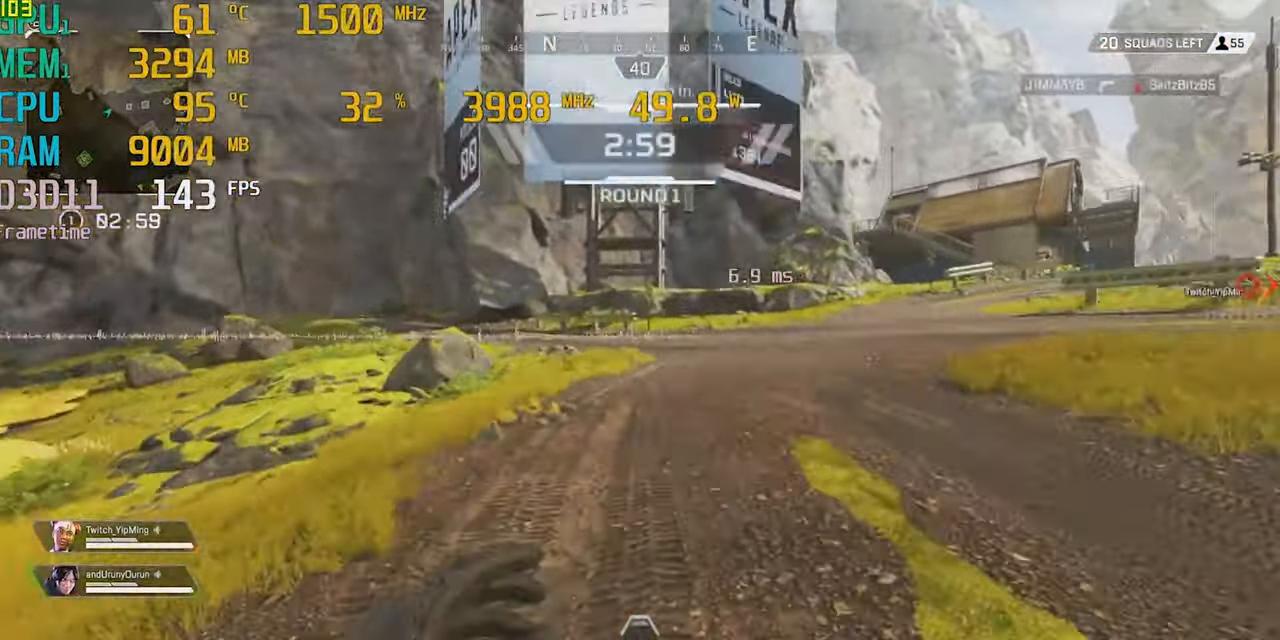